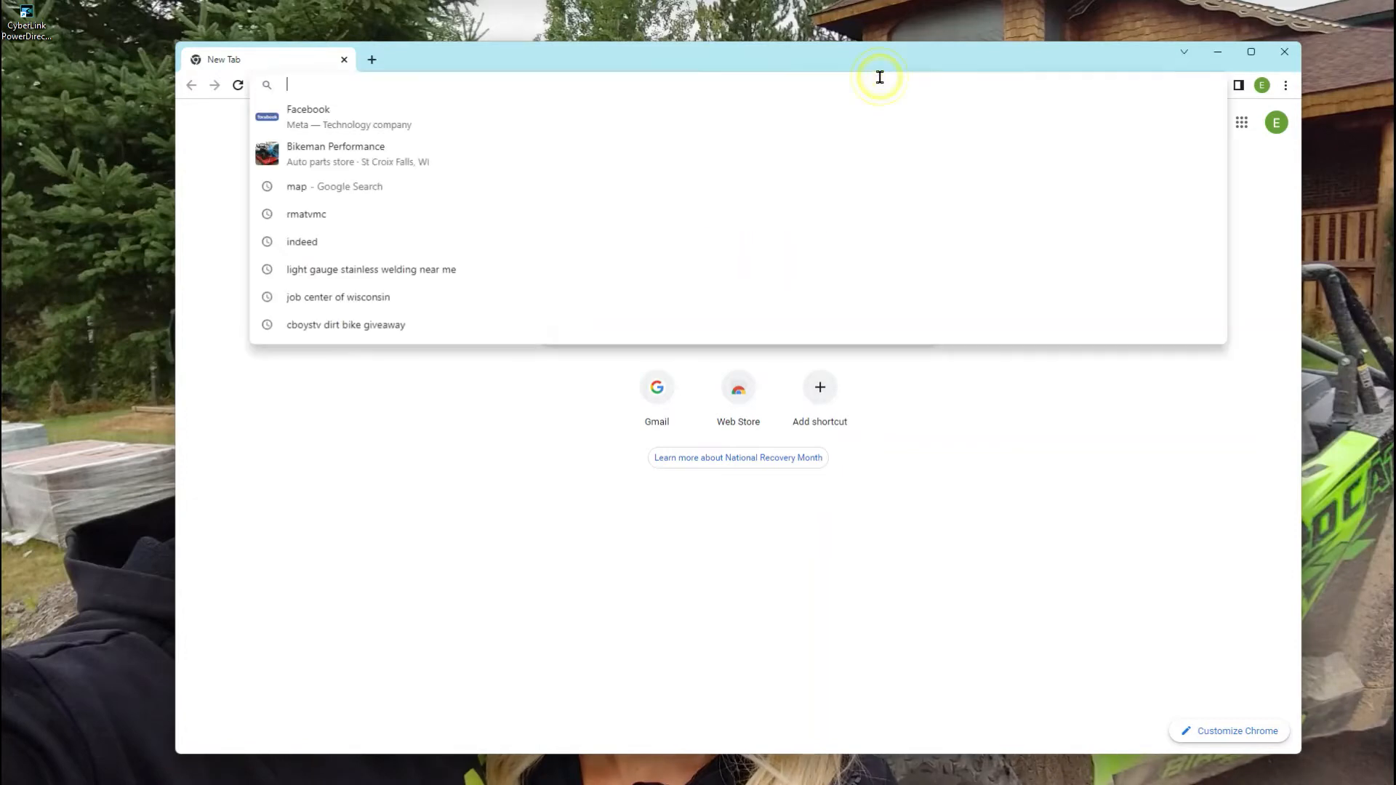
Load flash.torquelink.com in the Chrome address bar.
type("flash.torquelink.com")
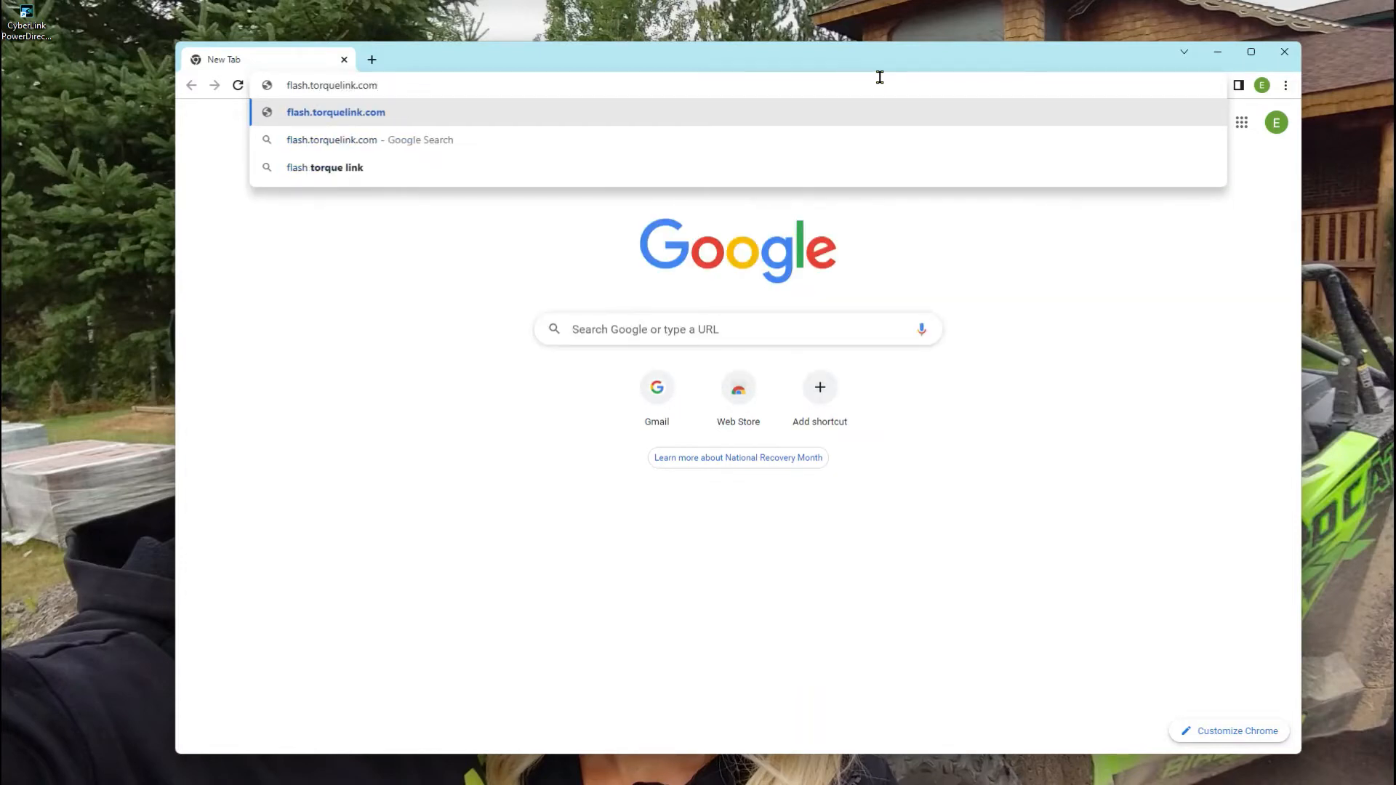
key("Enter")
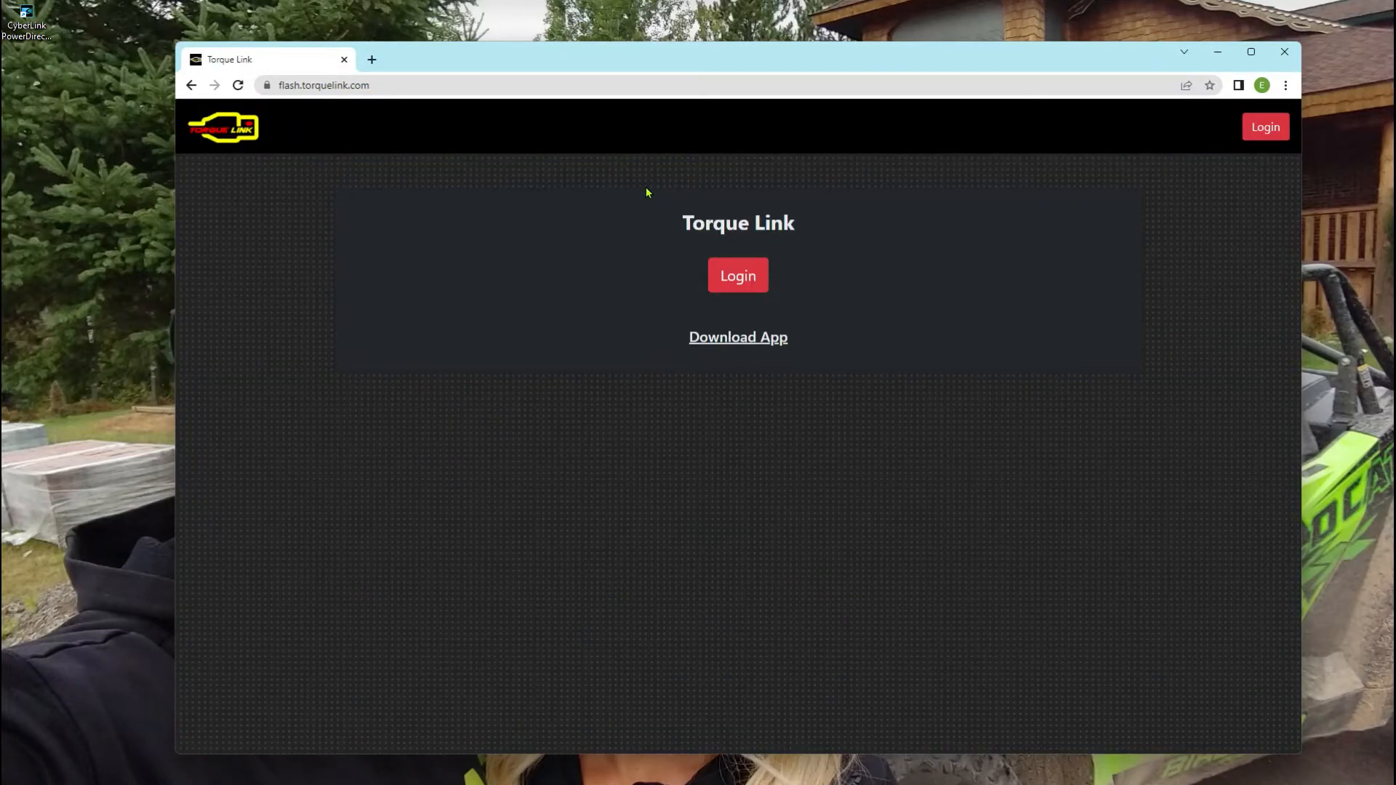
mouse_move(723, 322)
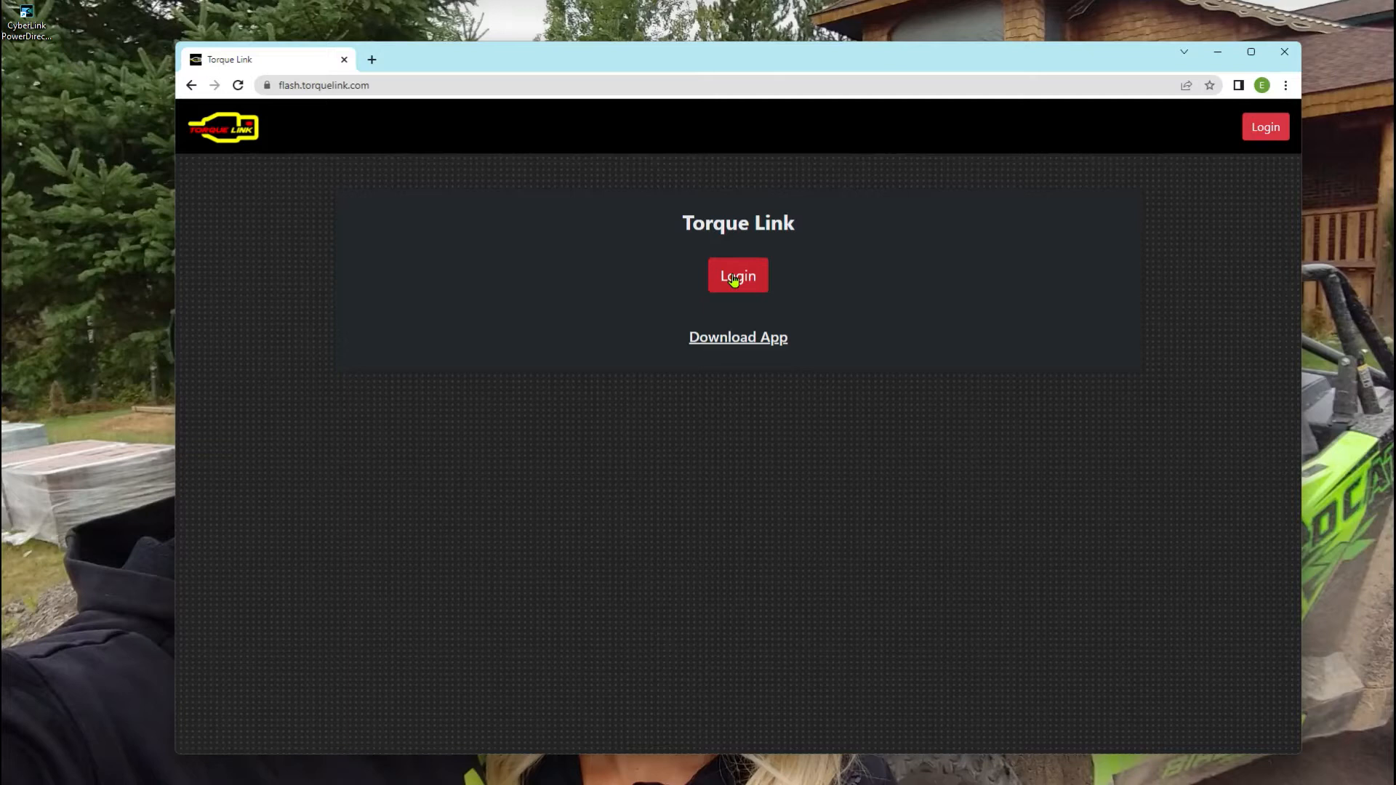
Open the sign-in page from the red Login button.
left_click(738, 276)
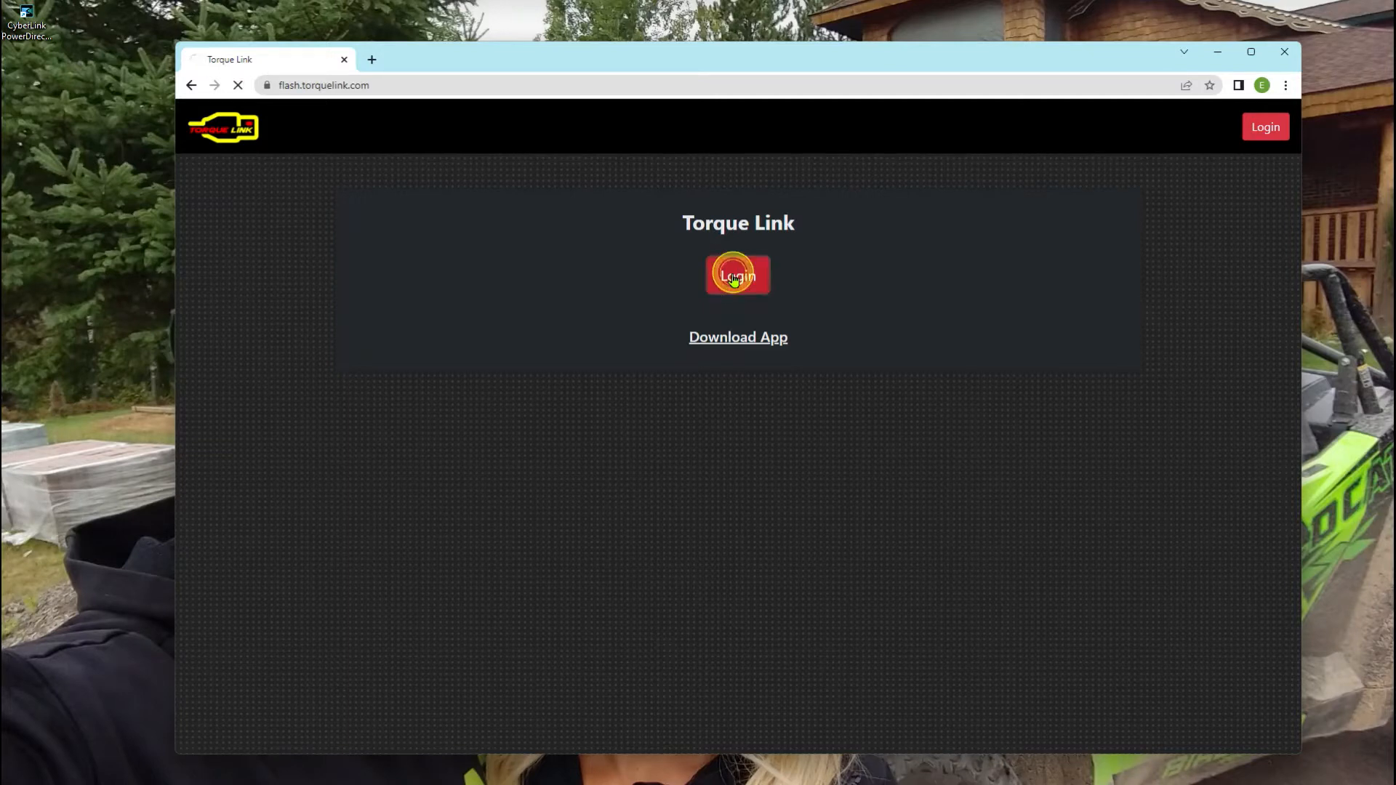
left_click(738, 275)
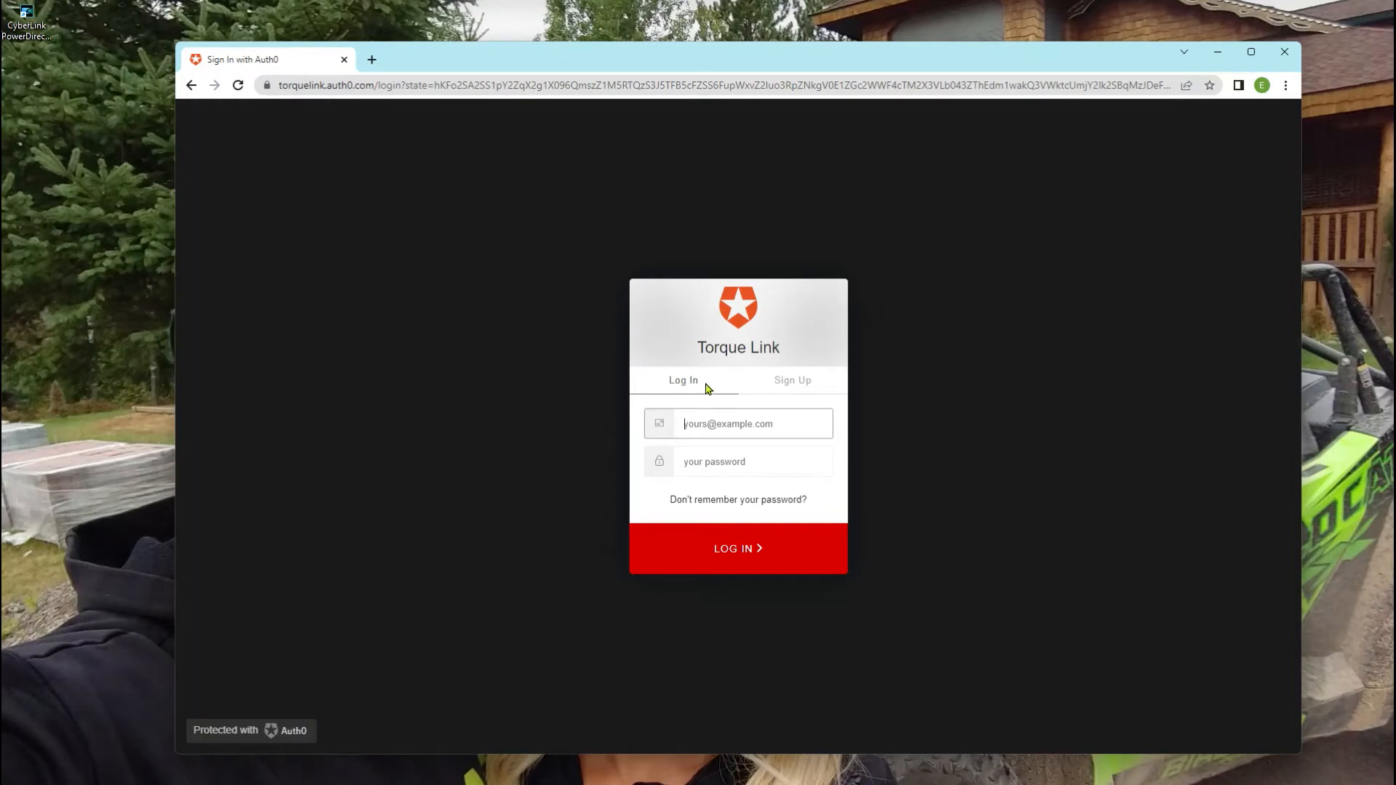
mouse_move(789, 387)
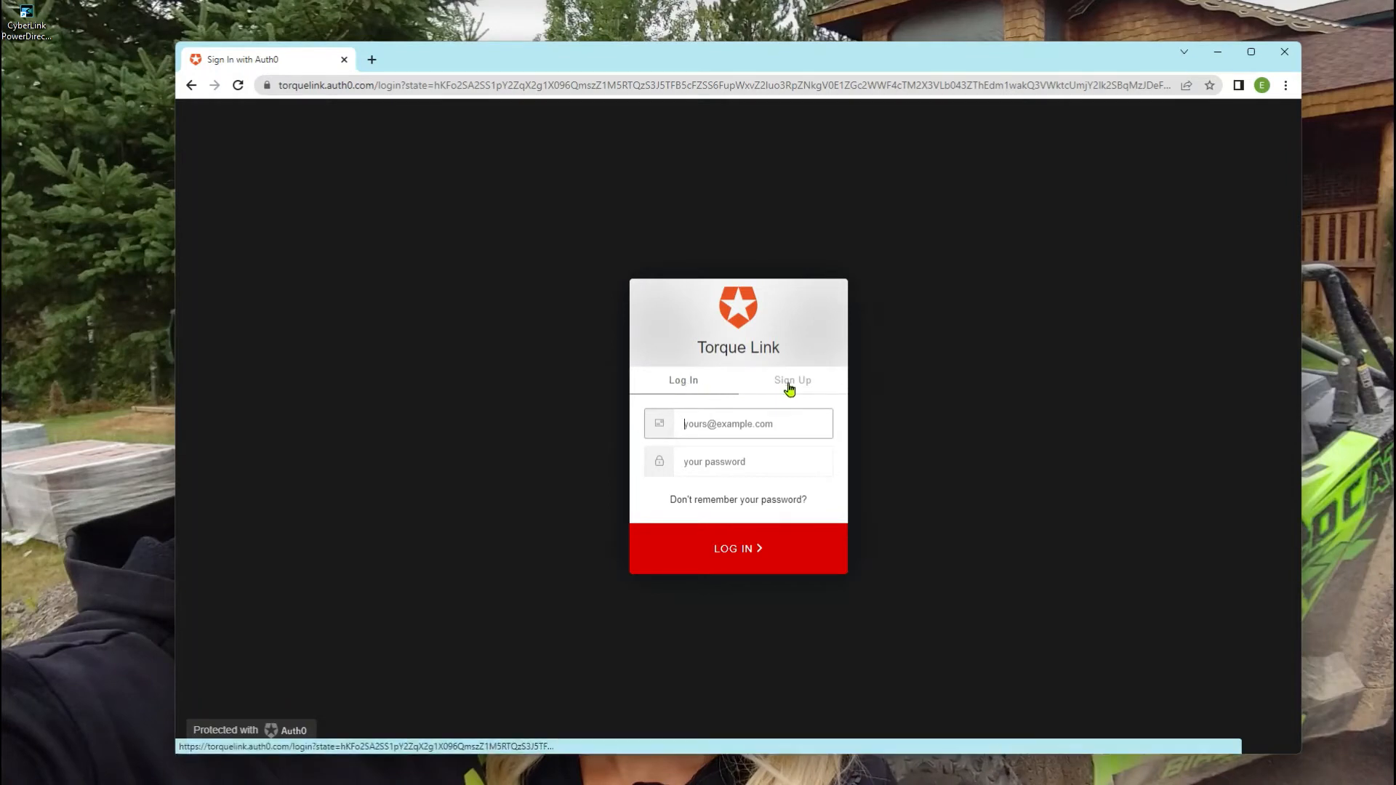
left_click(792, 381)
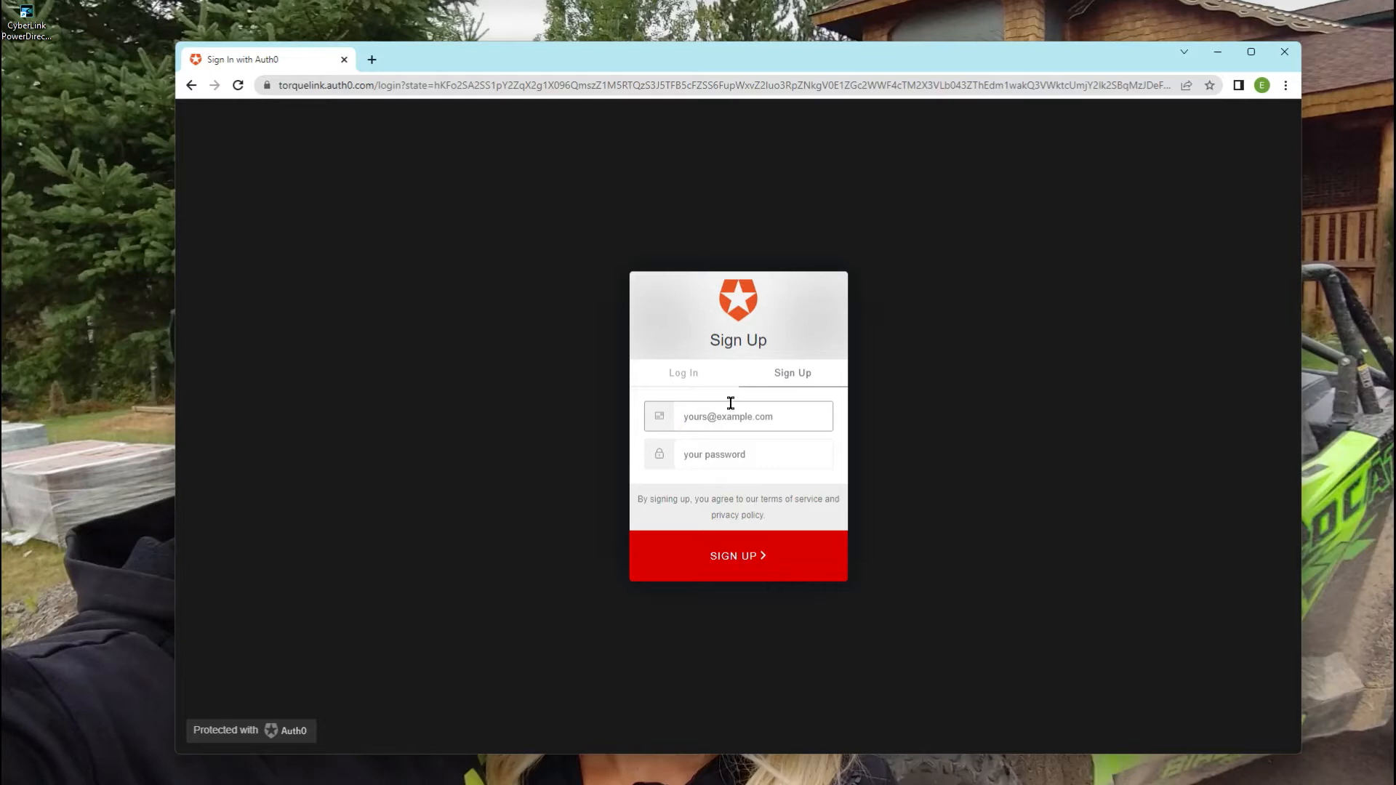
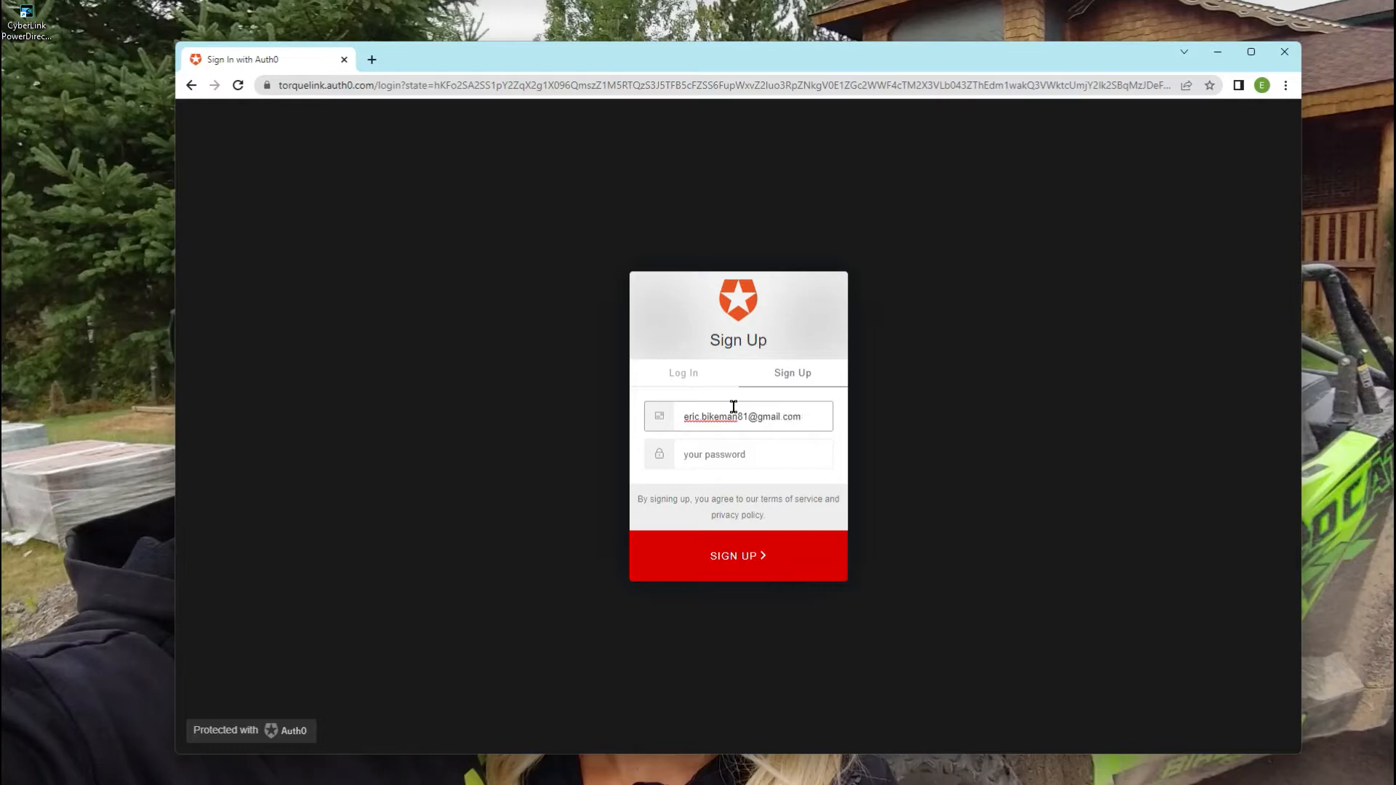
Enter the account password in the password field.
left_click(737, 454)
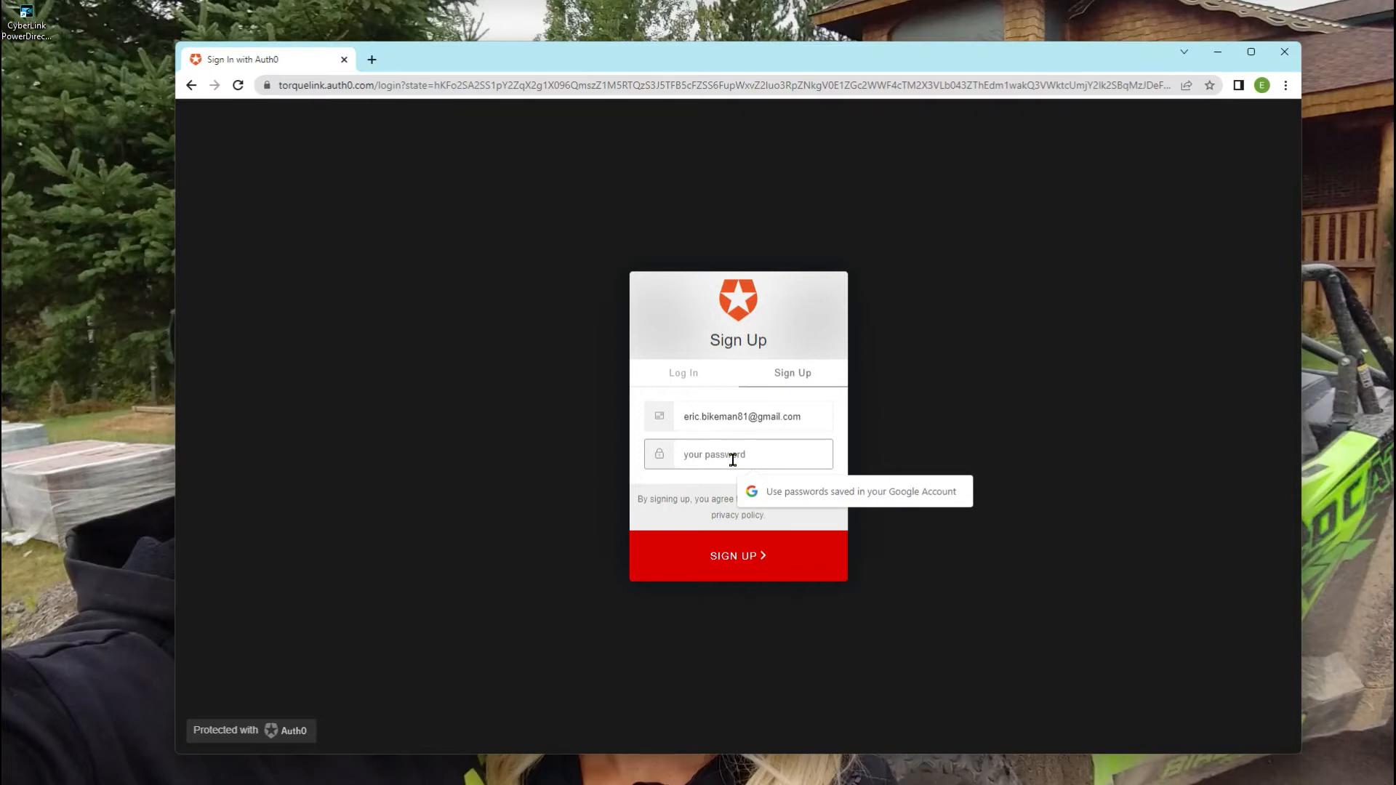
type("A")
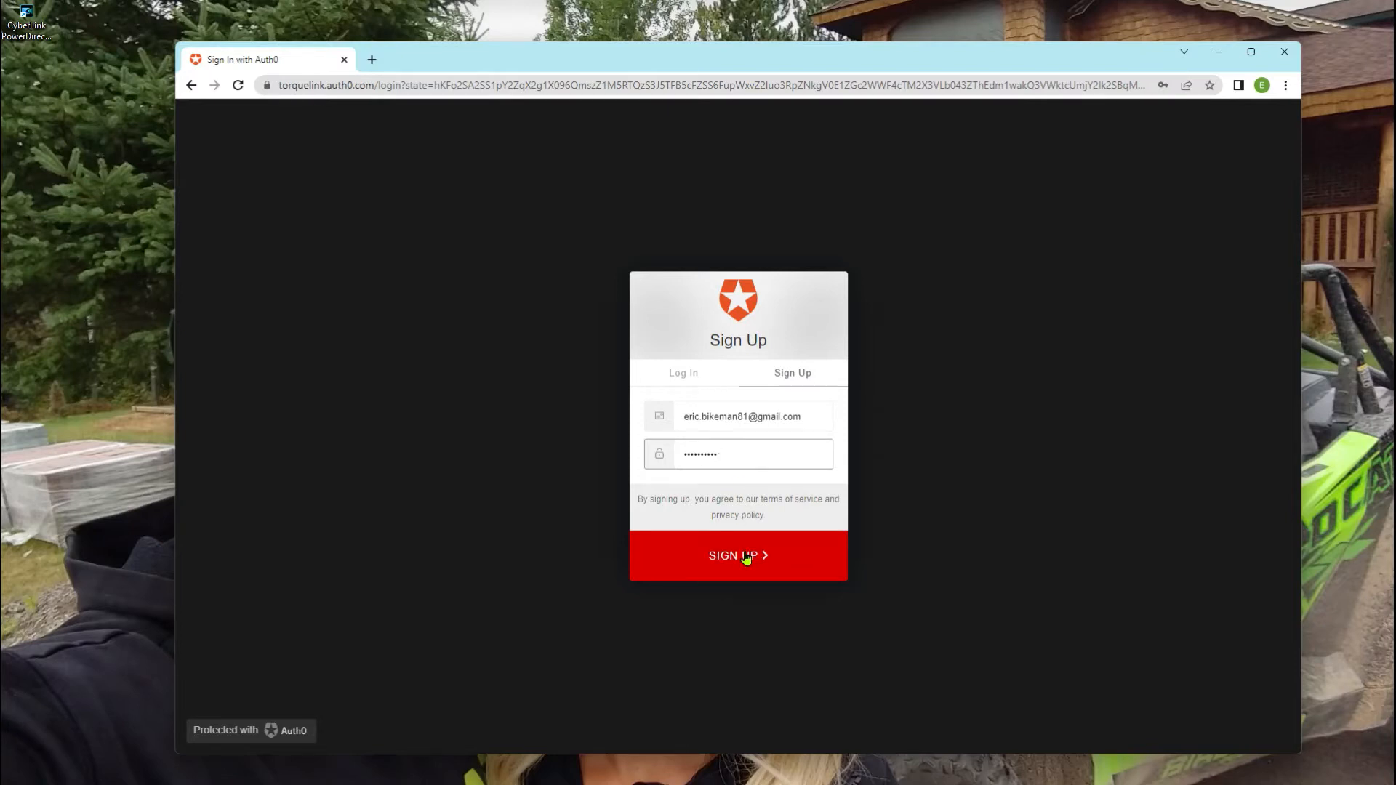
Submit the sign-up form and decline Chrome's offer to save the password.
left_click(737, 556)
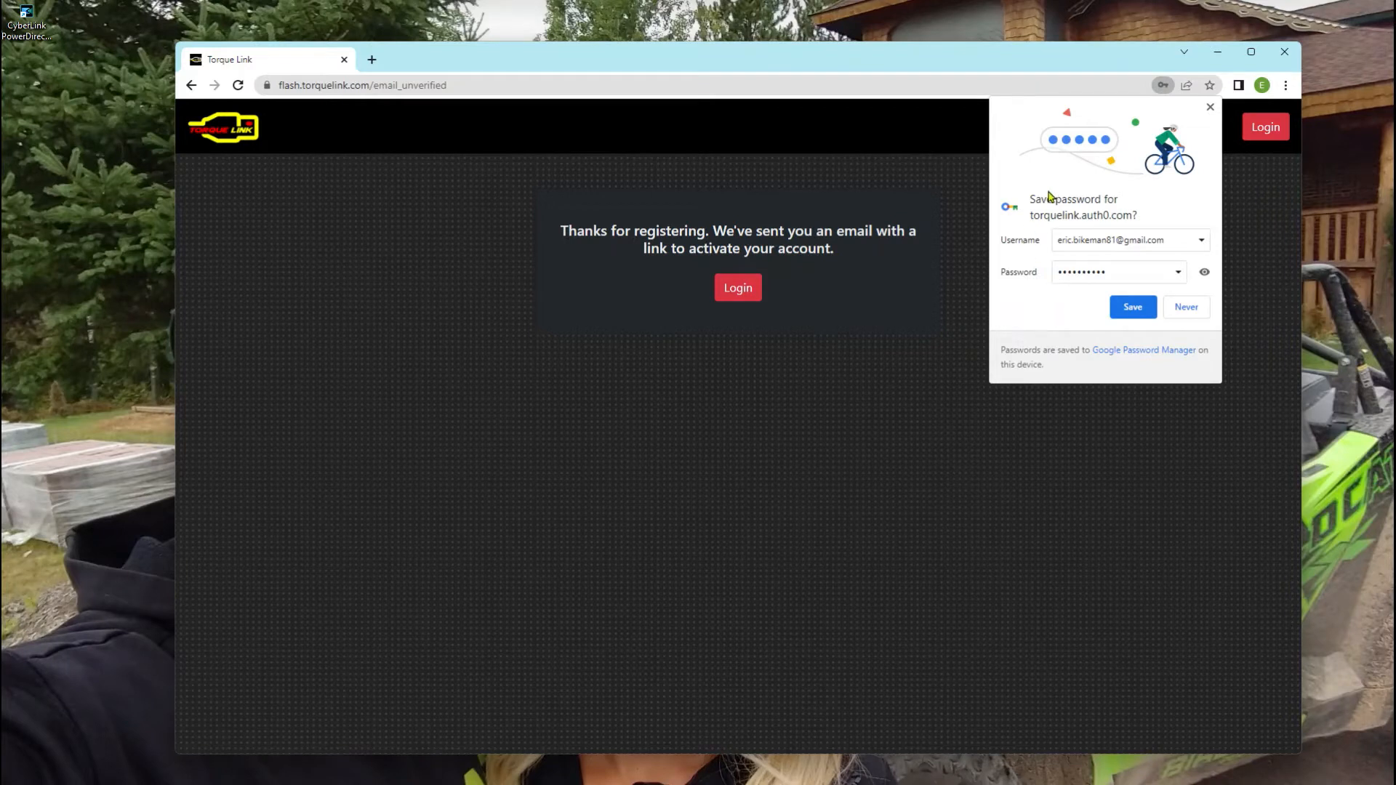
mouse_move(1074, 180)
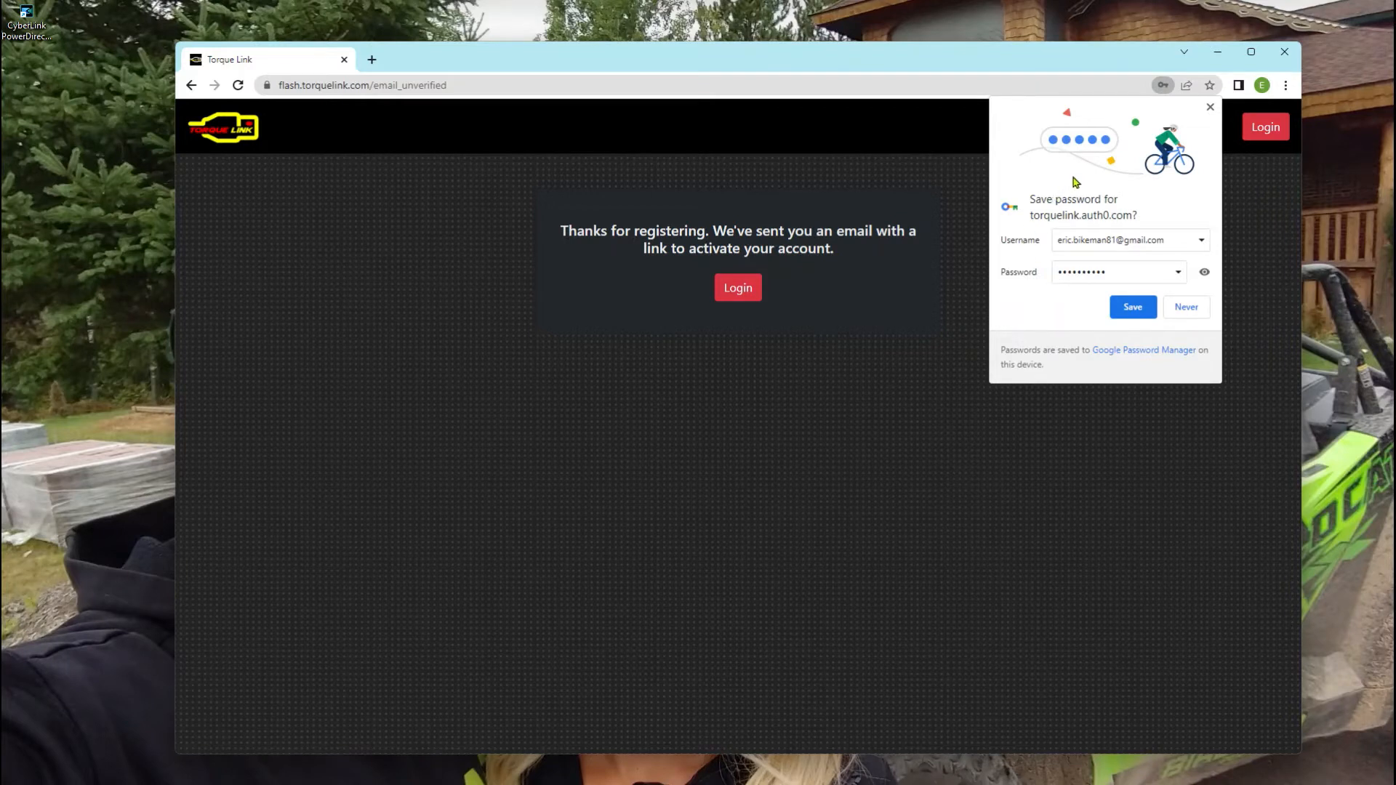
mouse_move(1082, 309)
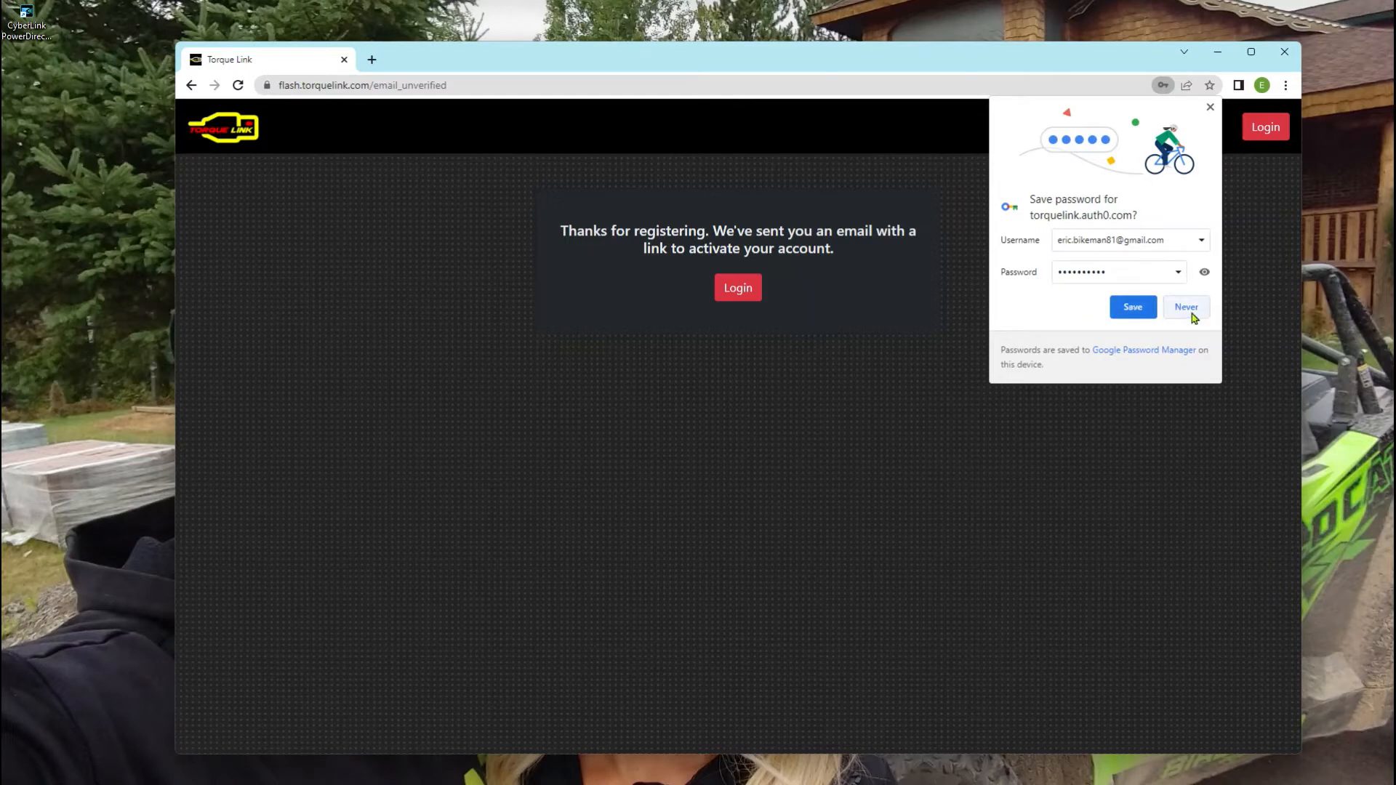
left_click(1186, 307)
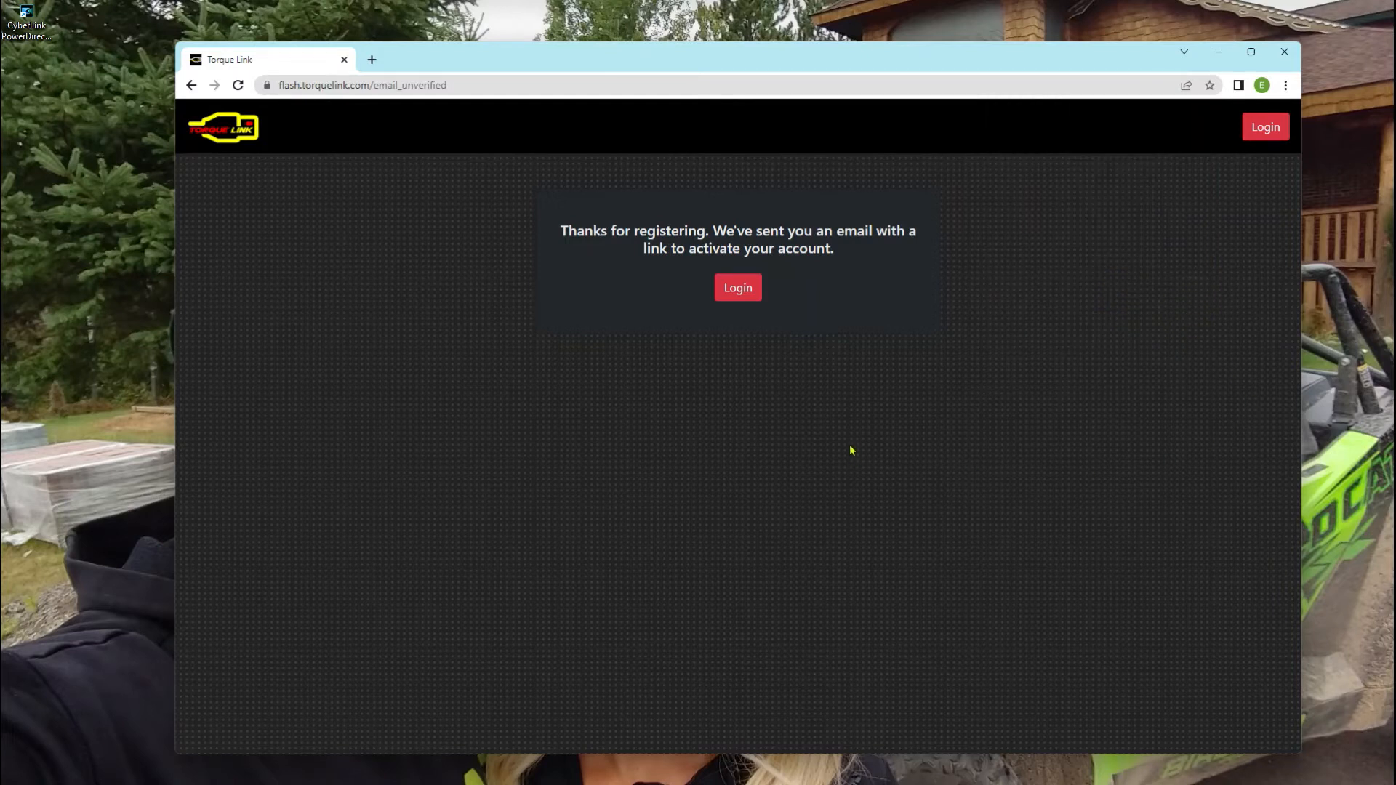
mouse_move(788, 229)
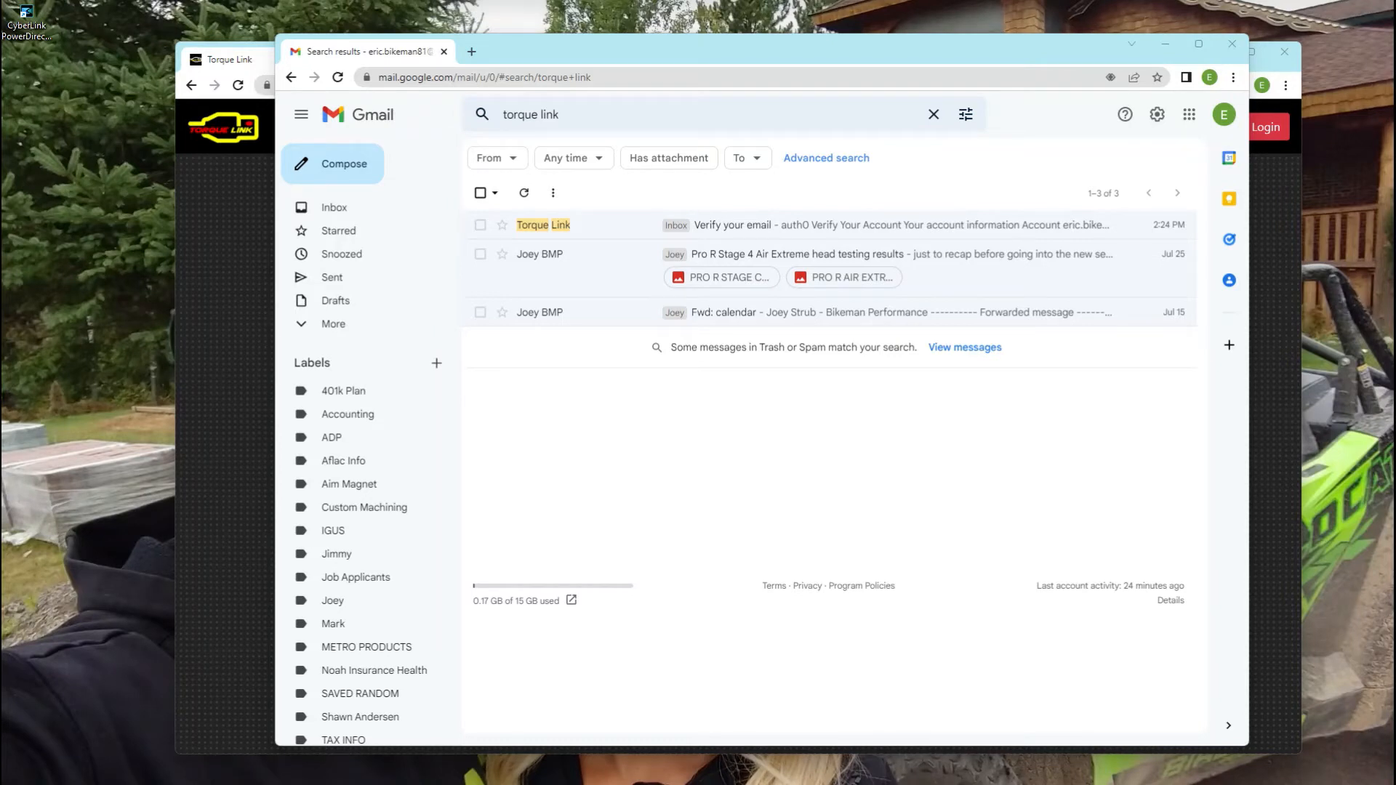
mouse_move(511, 232)
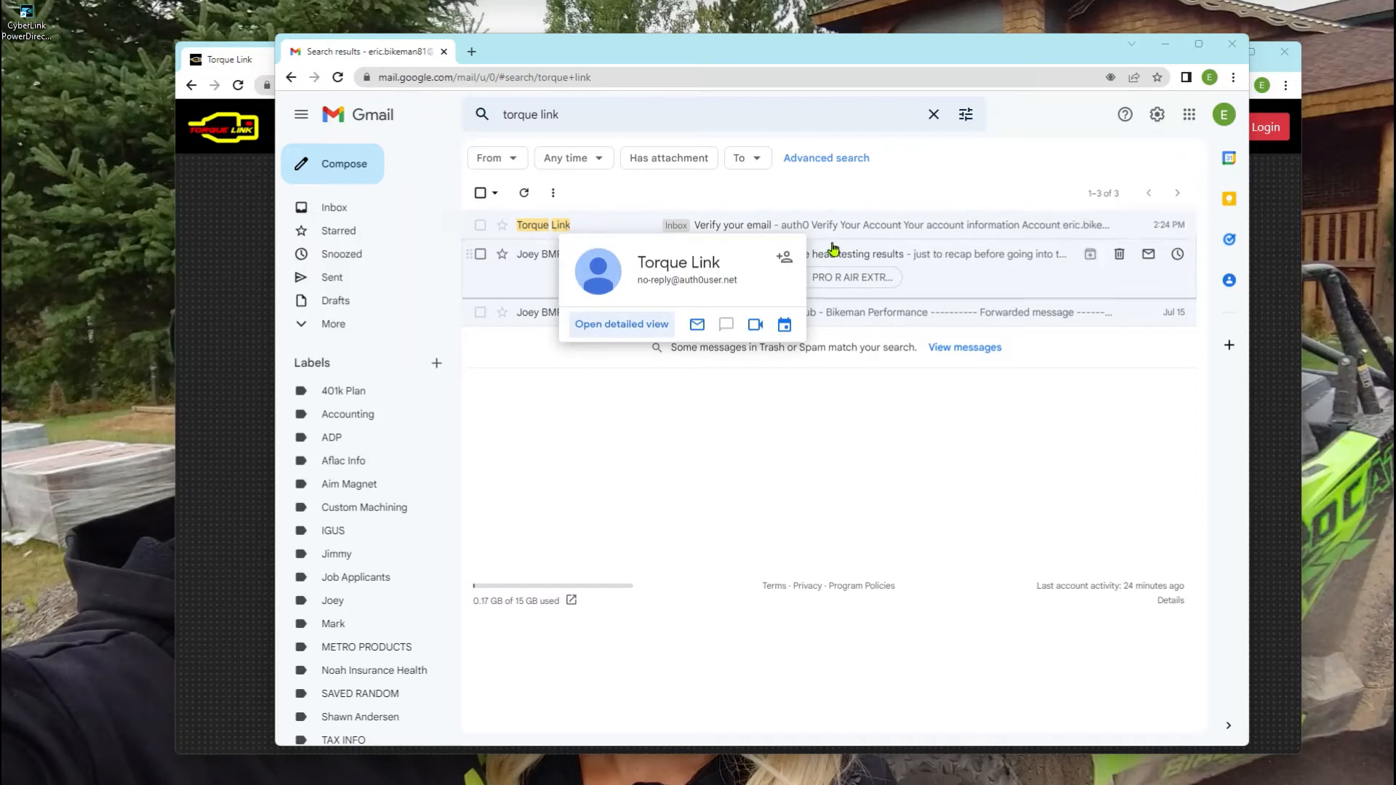
mouse_move(843, 228)
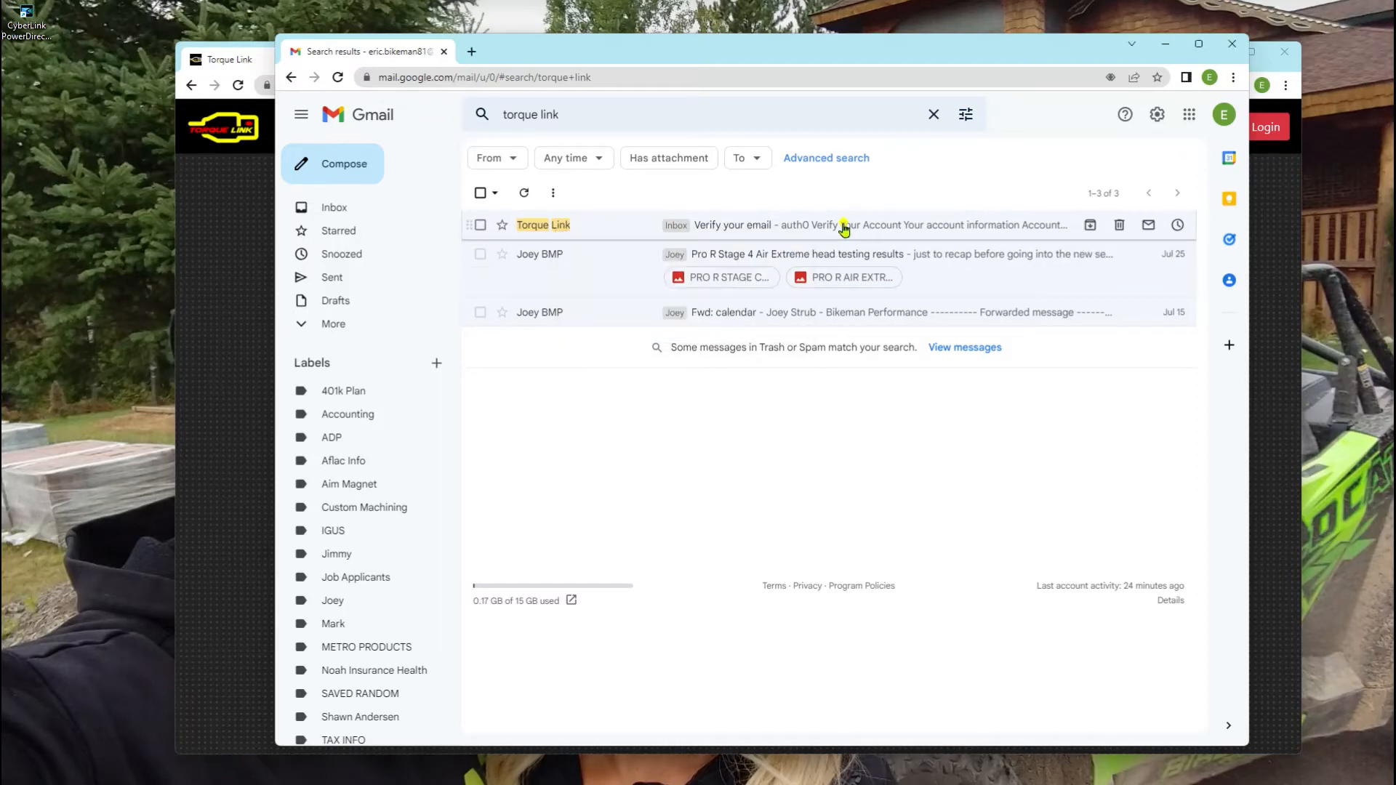
Open the Verify your email message and follow its VERIFY YOUR ACCOUNT link.
left_click(761, 225)
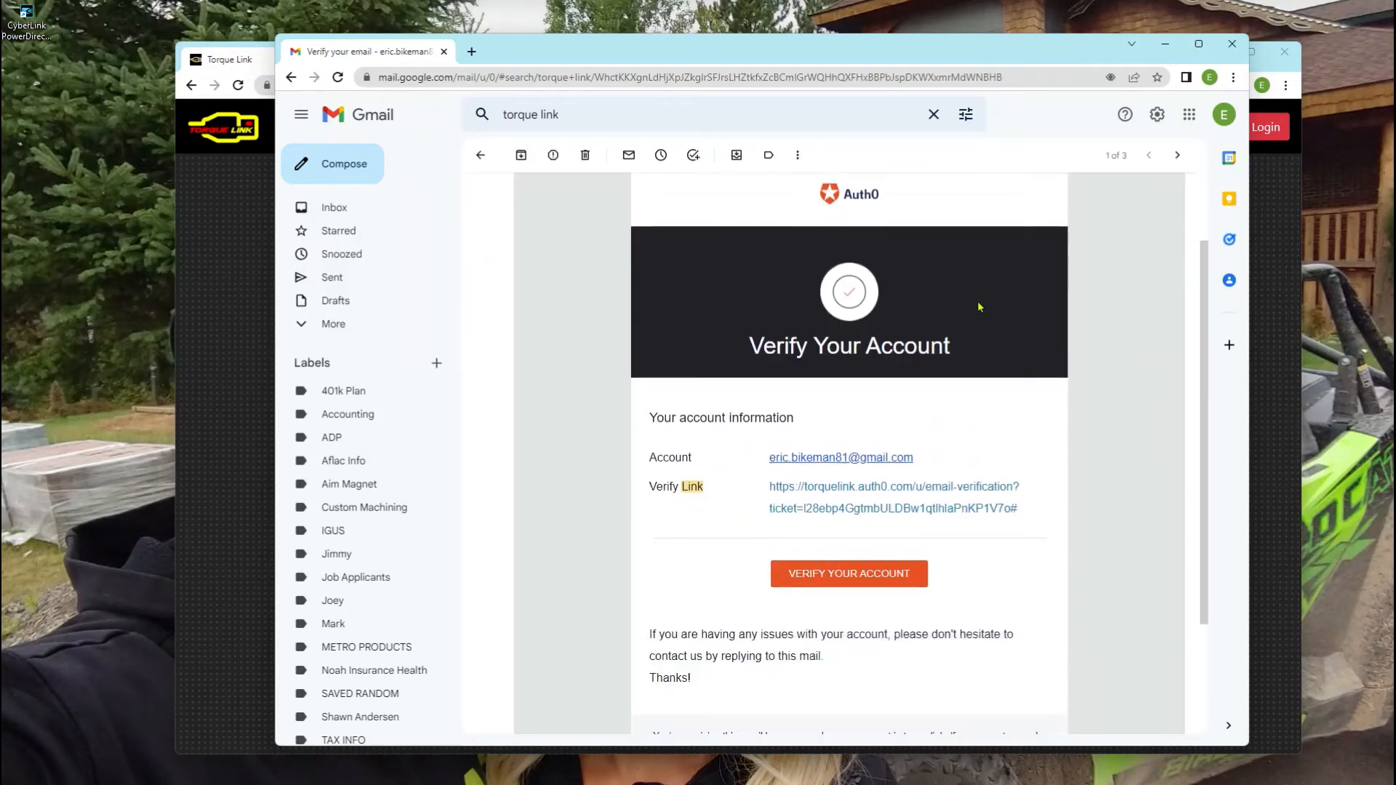
scroll("down", 3)
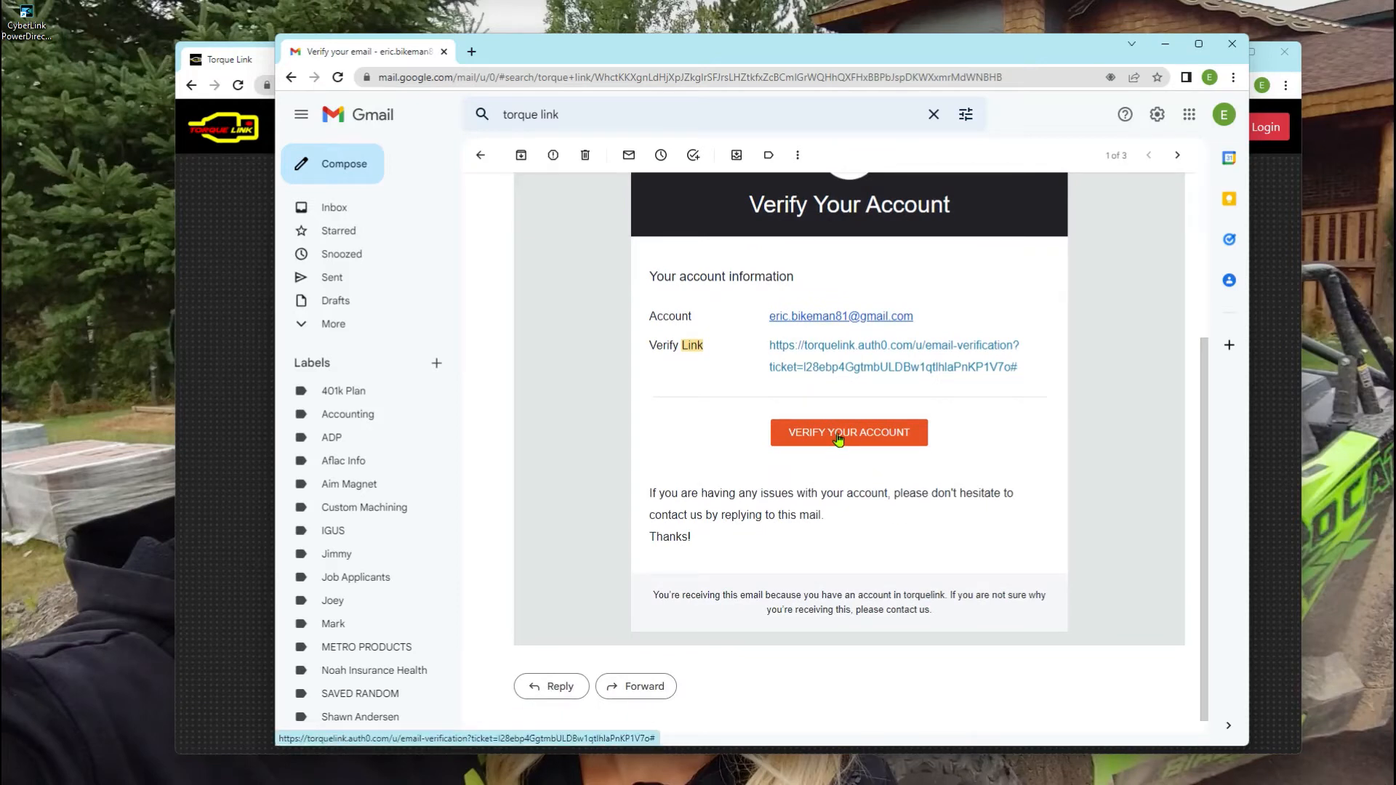
left_click(838, 433)
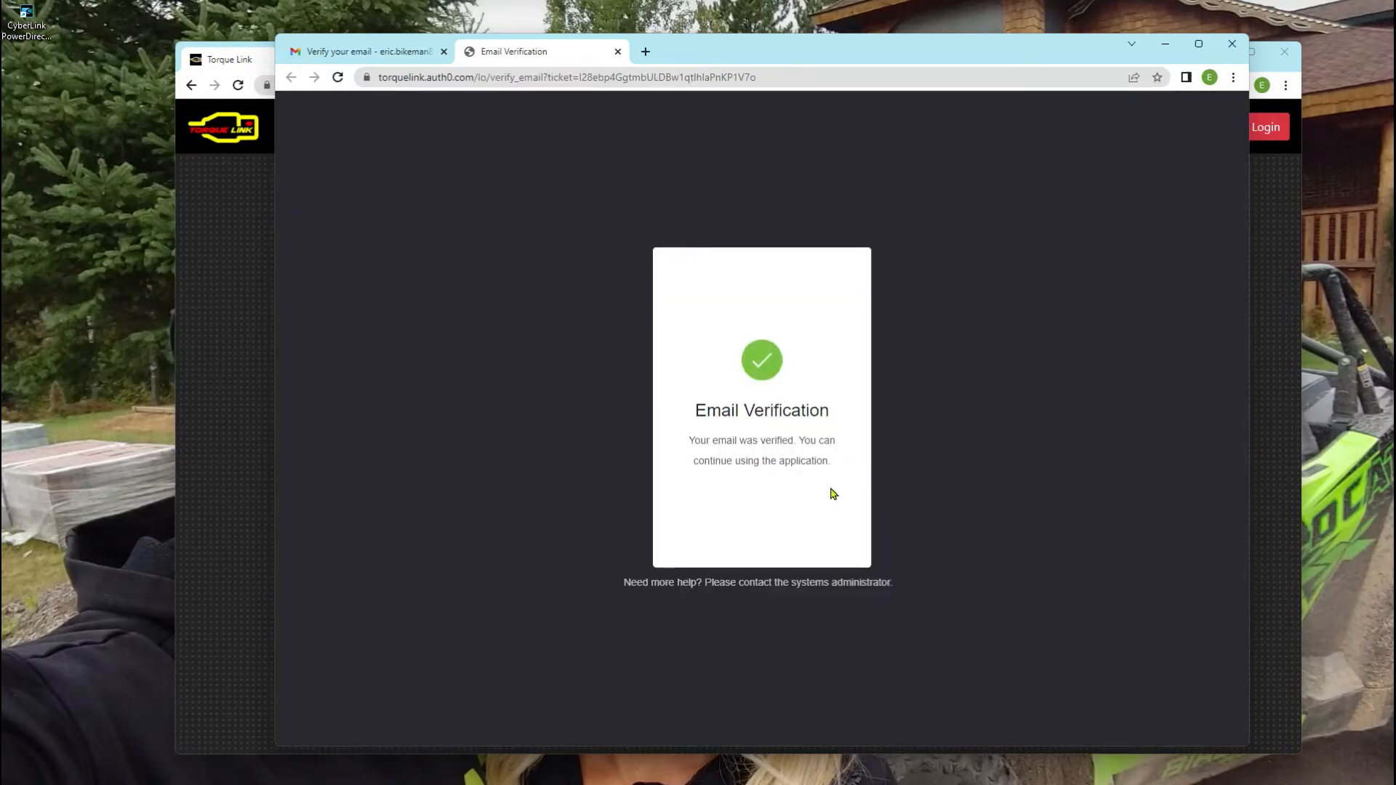
mouse_move(849, 497)
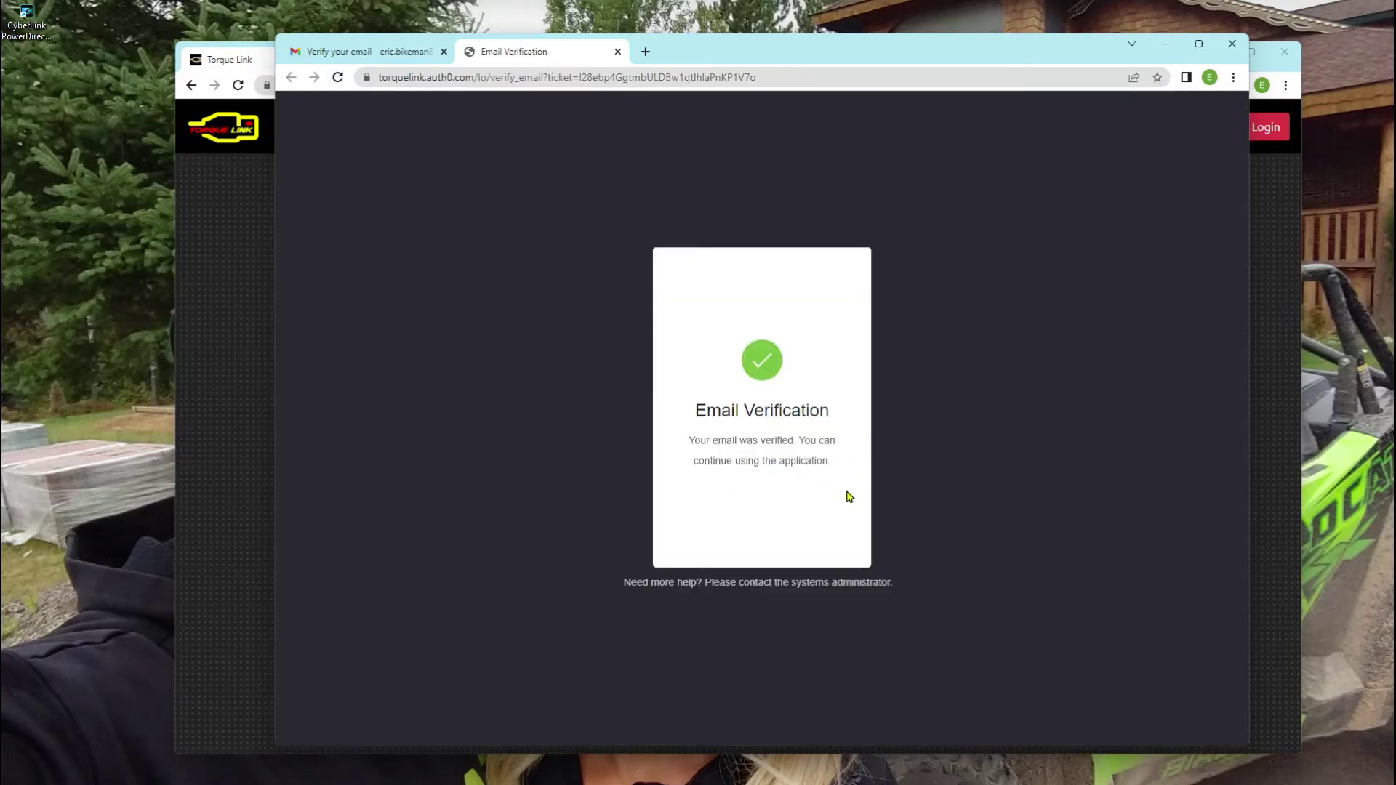
mouse_move(1182, 191)
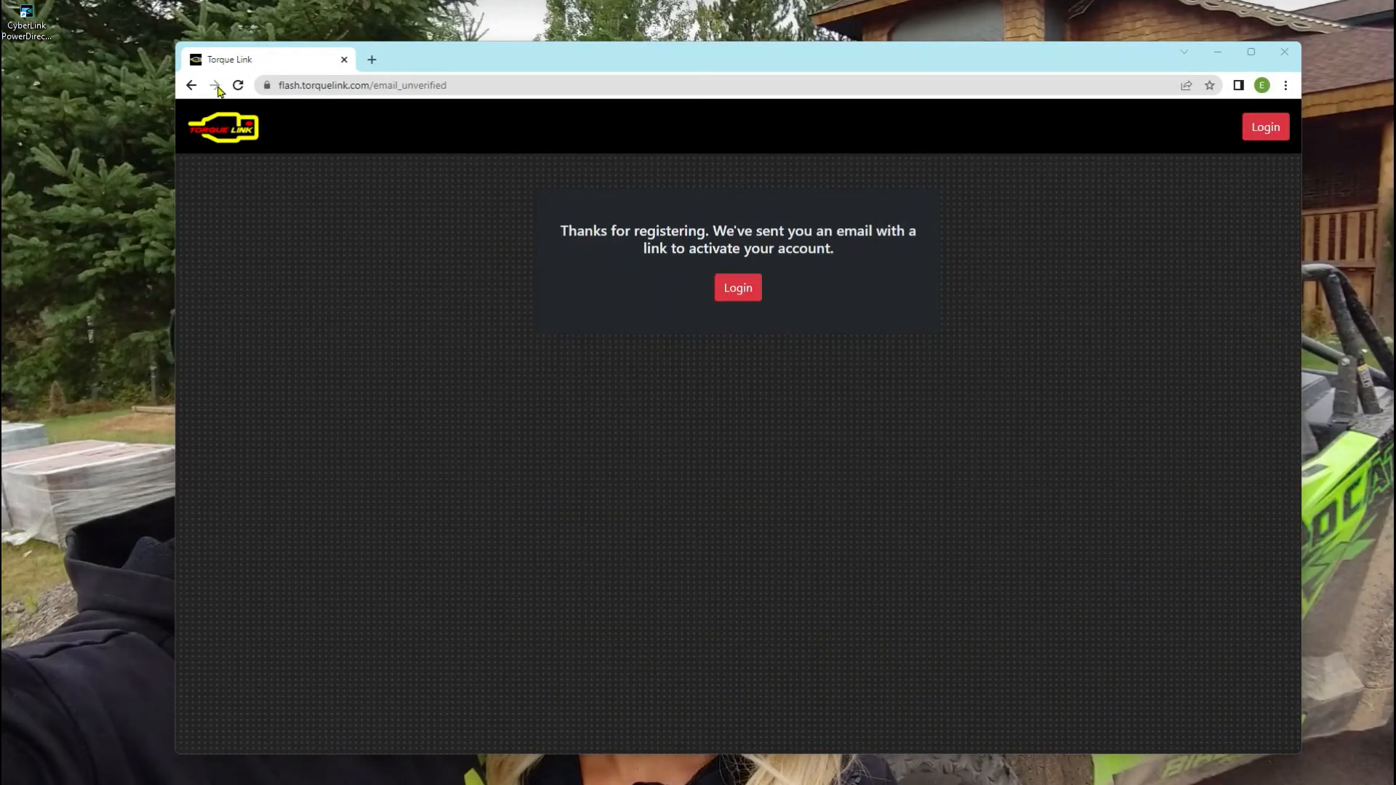
Return to the Torque Link home page and download the desktop app installer.
left_click(738, 287)
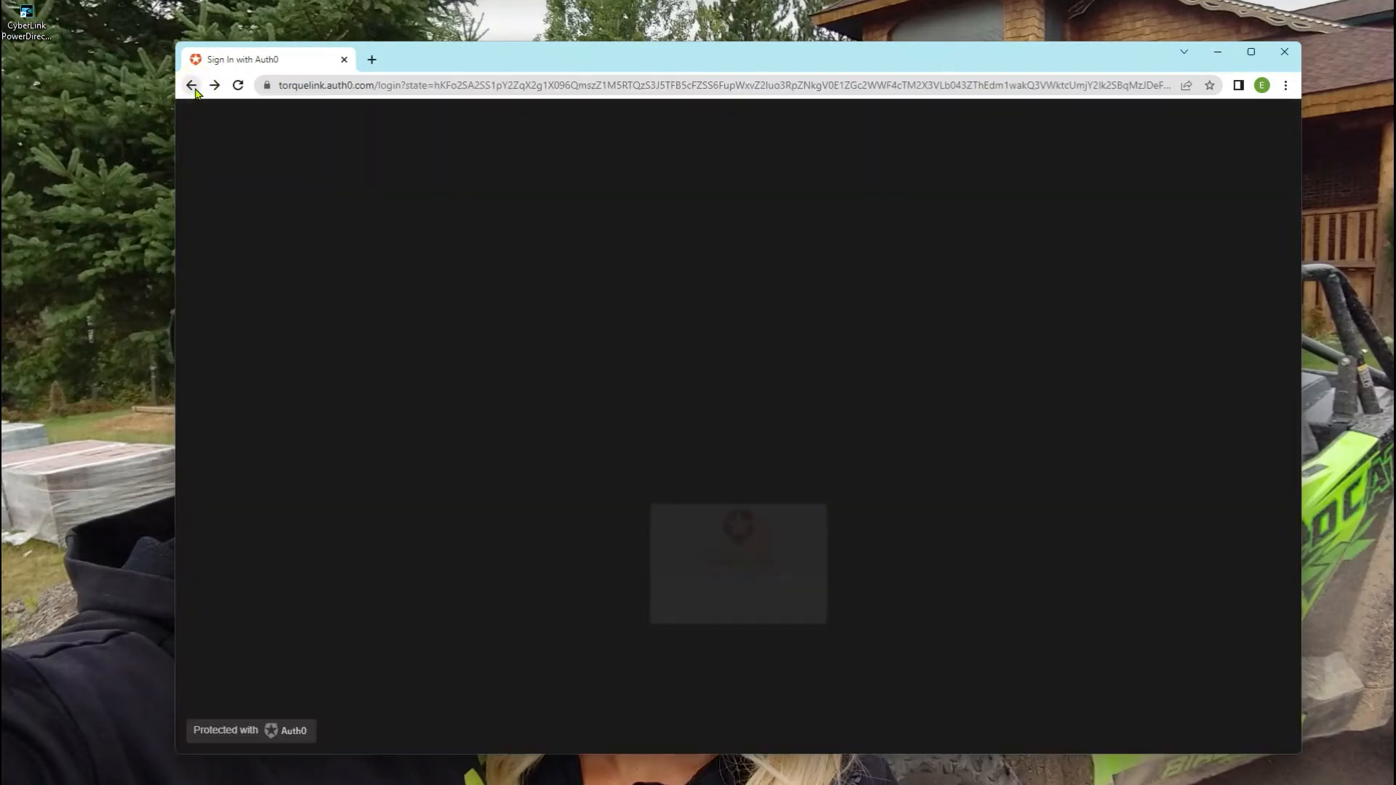
left_click(191, 85)
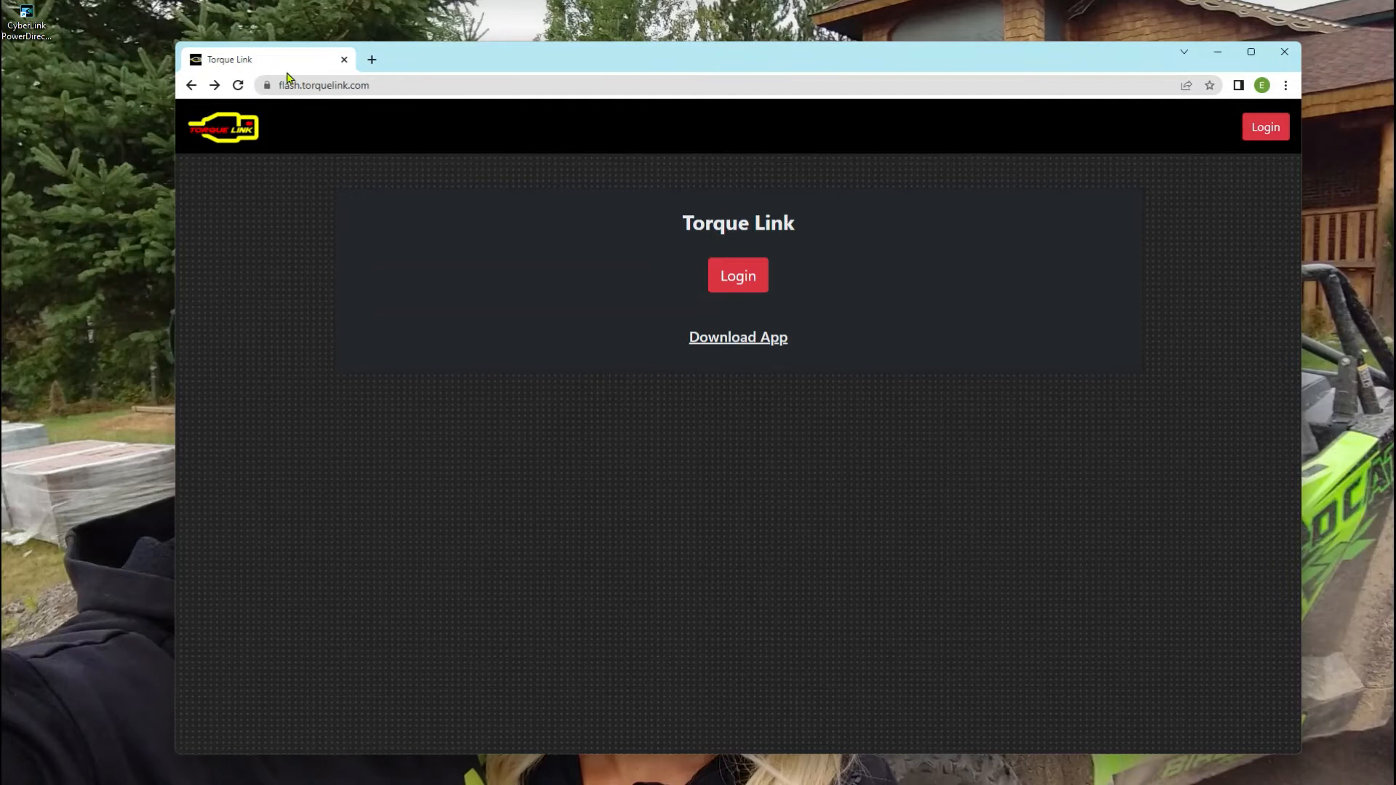
left_click(314, 85)
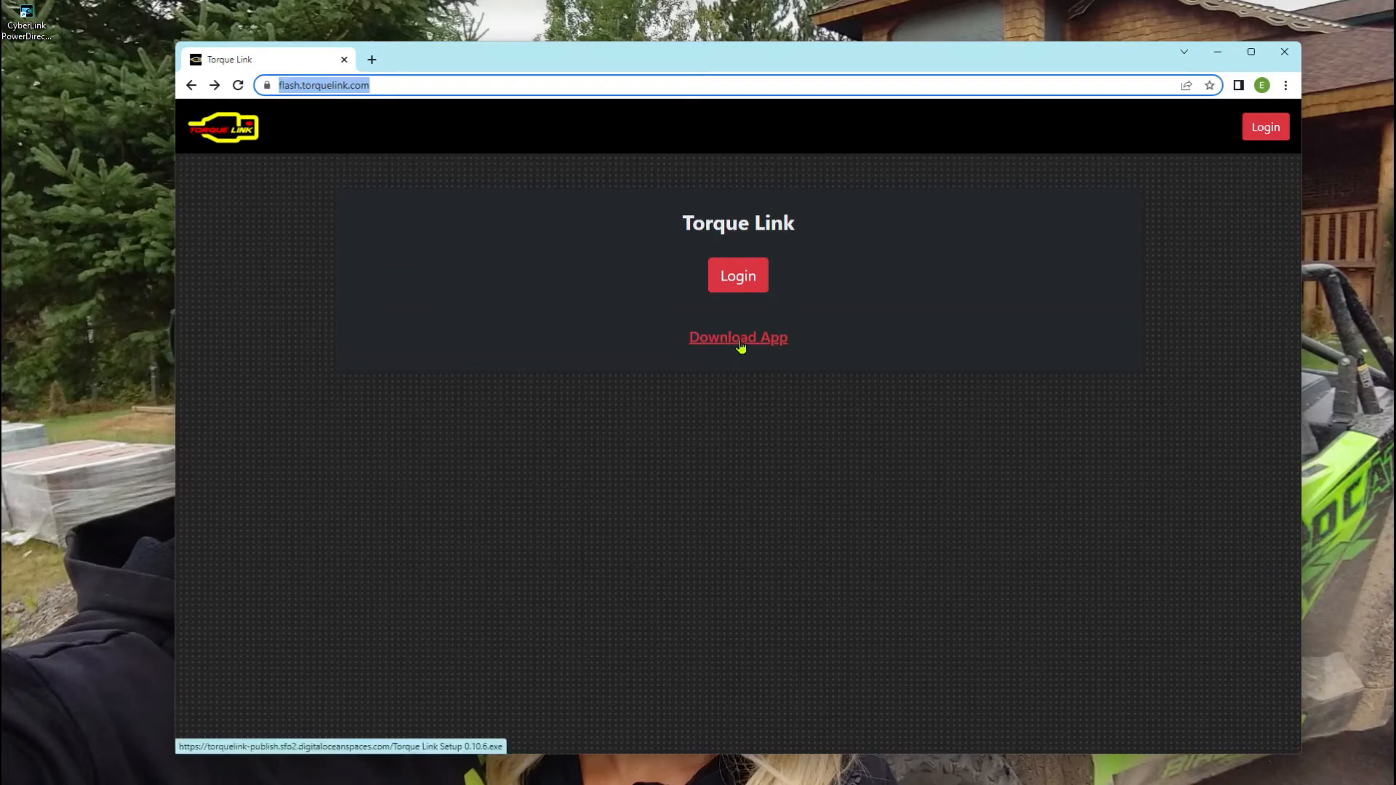
left_click(738, 337)
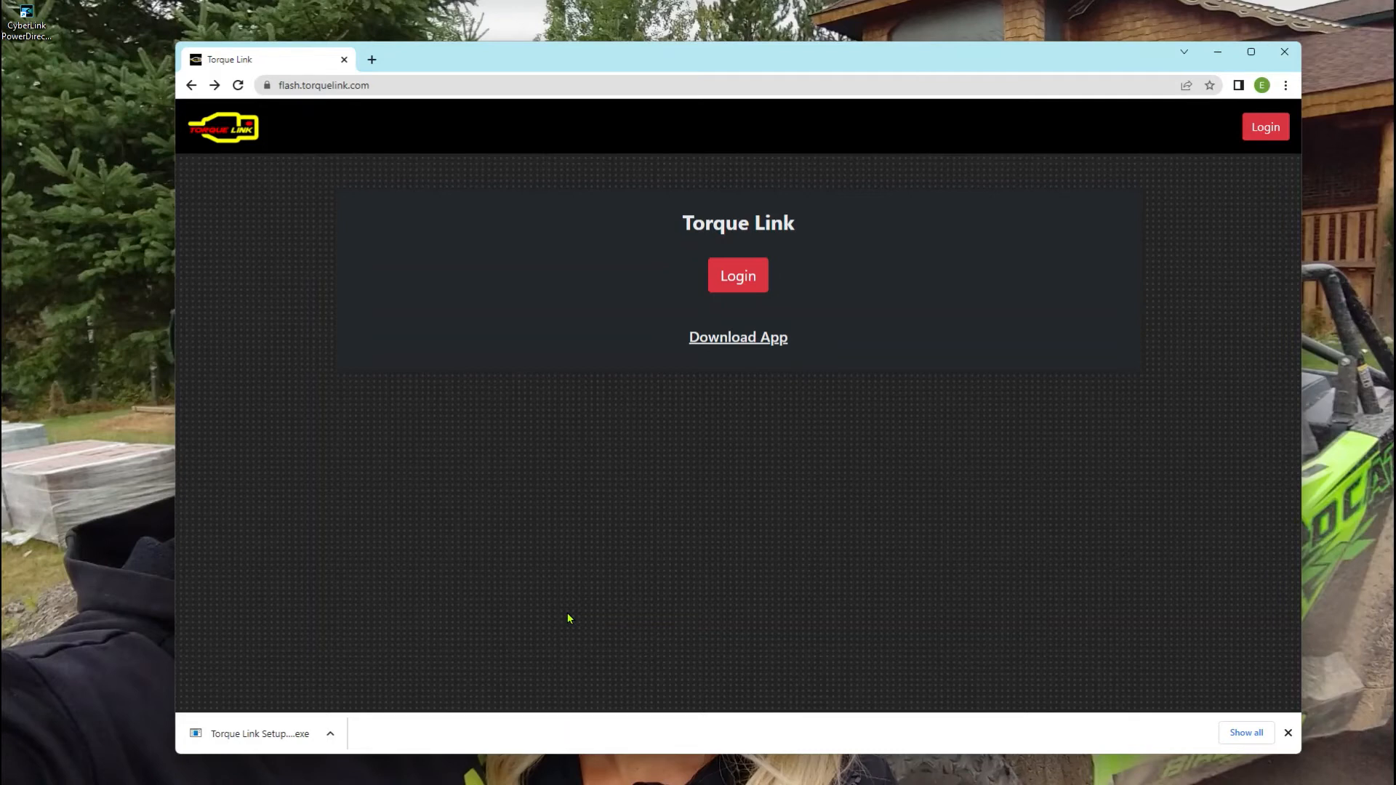
mouse_move(227, 718)
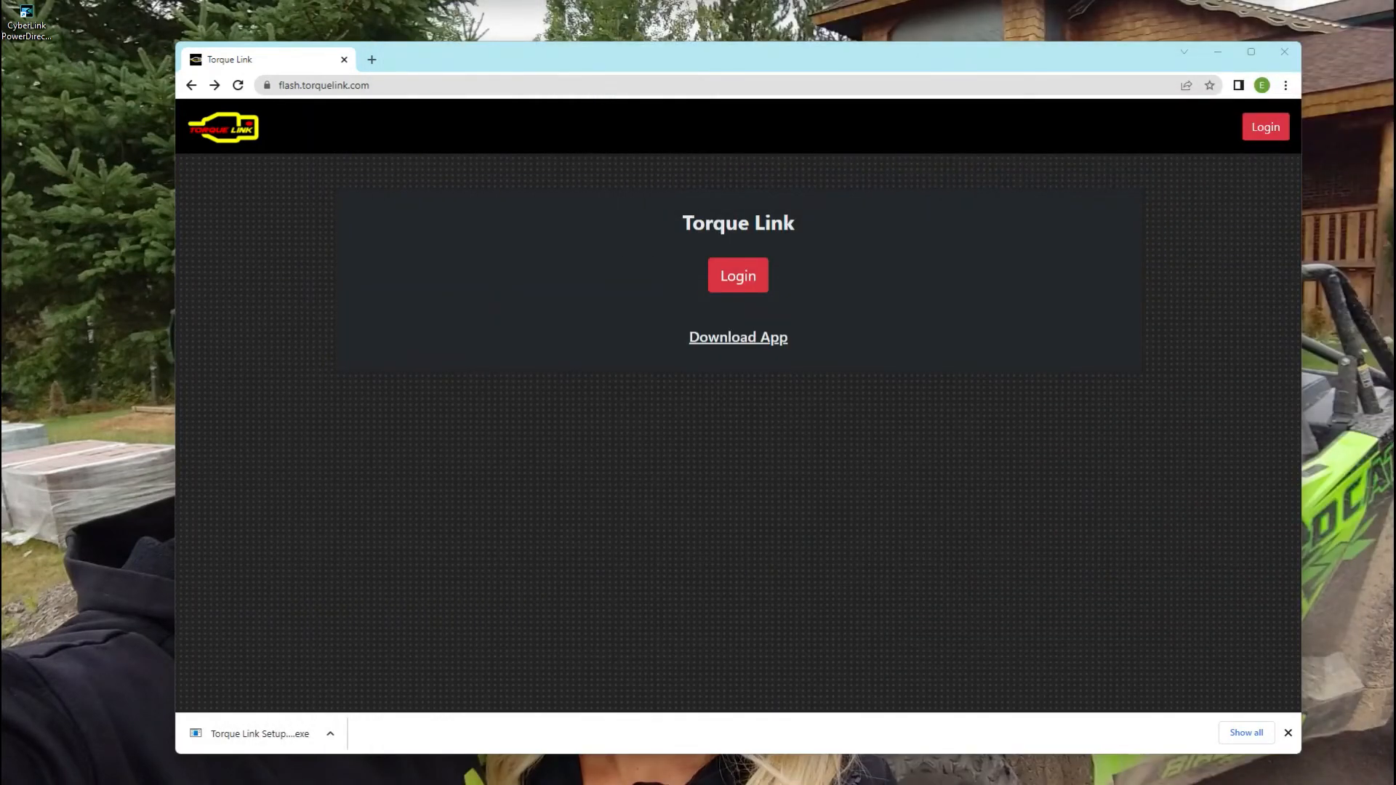
mouse_move(264, 583)
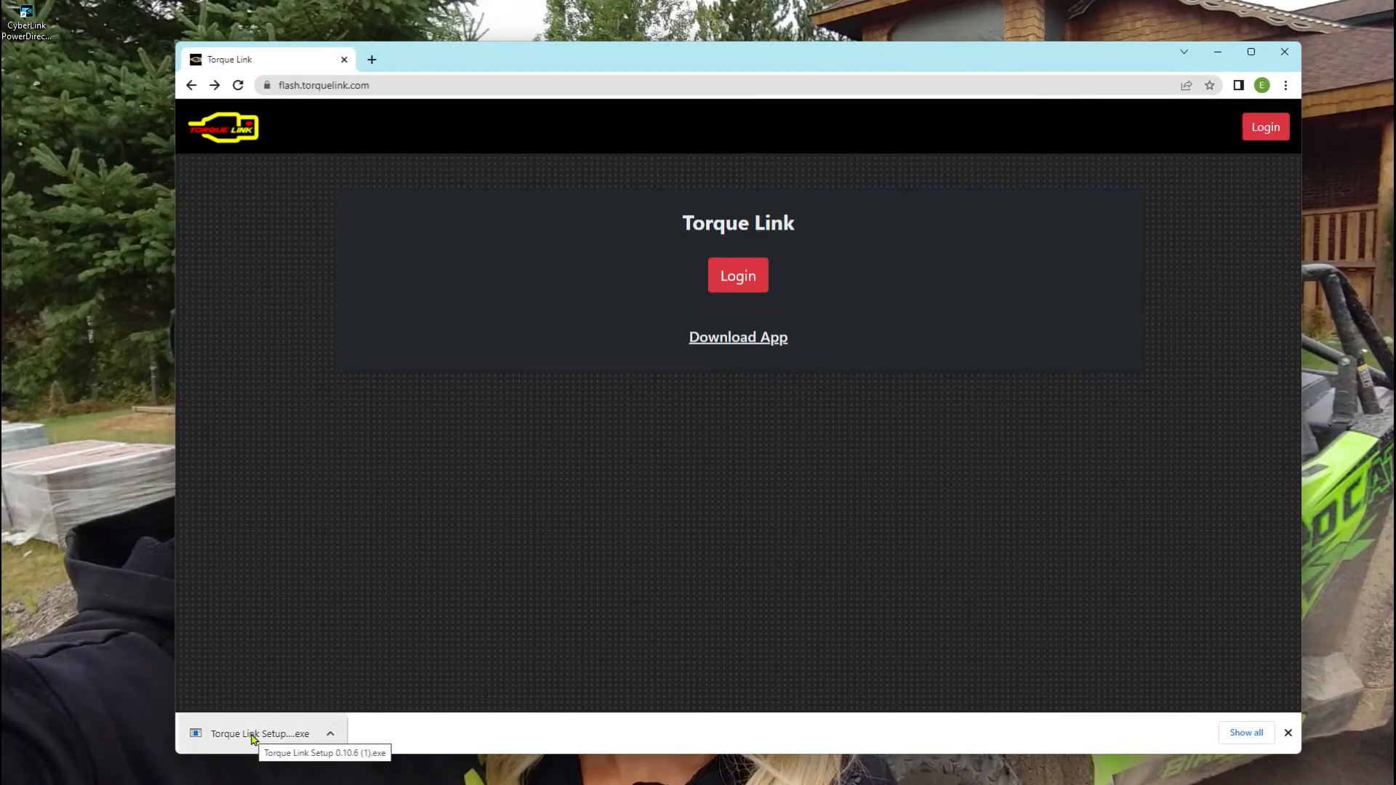
Launch Torque Link Setup and bypass SmartScreen via More info and Run anyway.
left_click(262, 732)
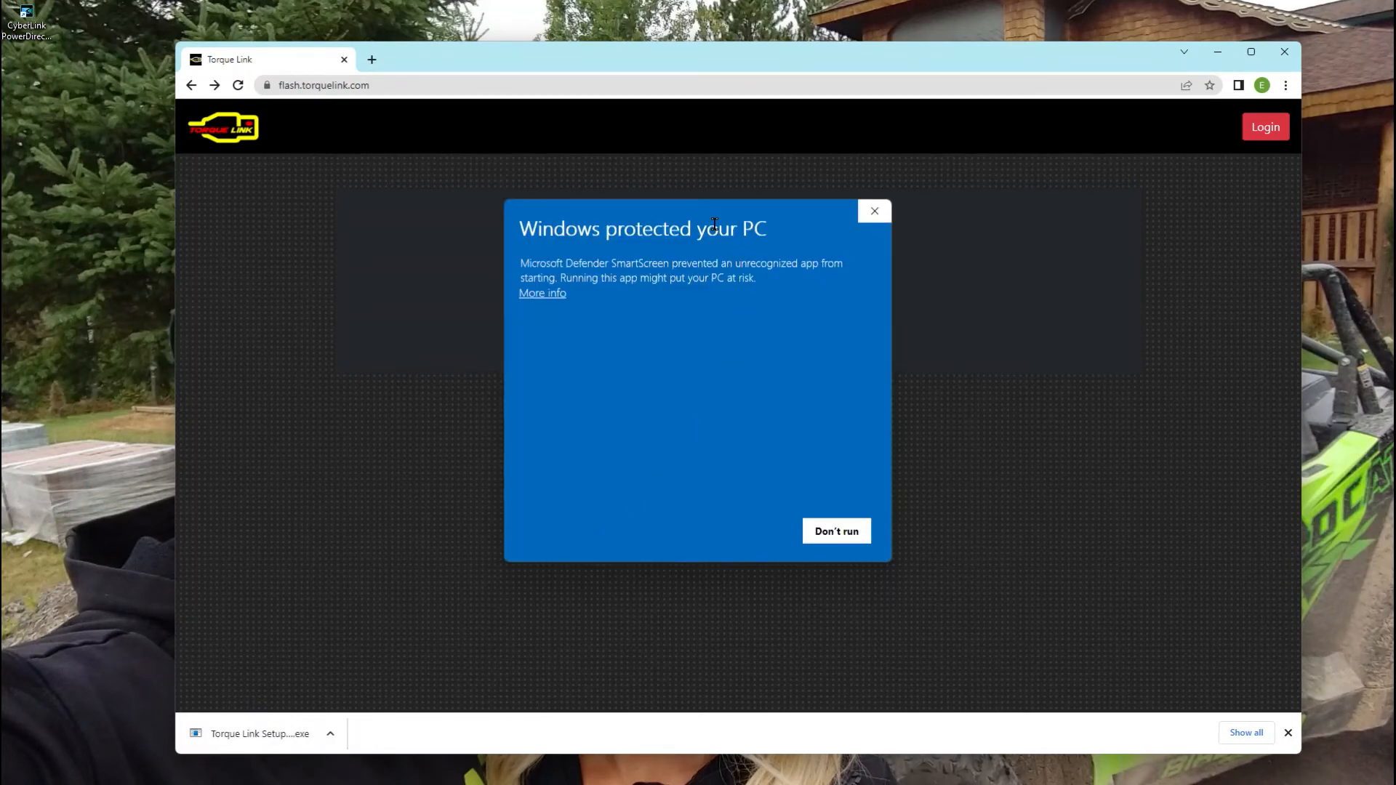
mouse_move(574, 332)
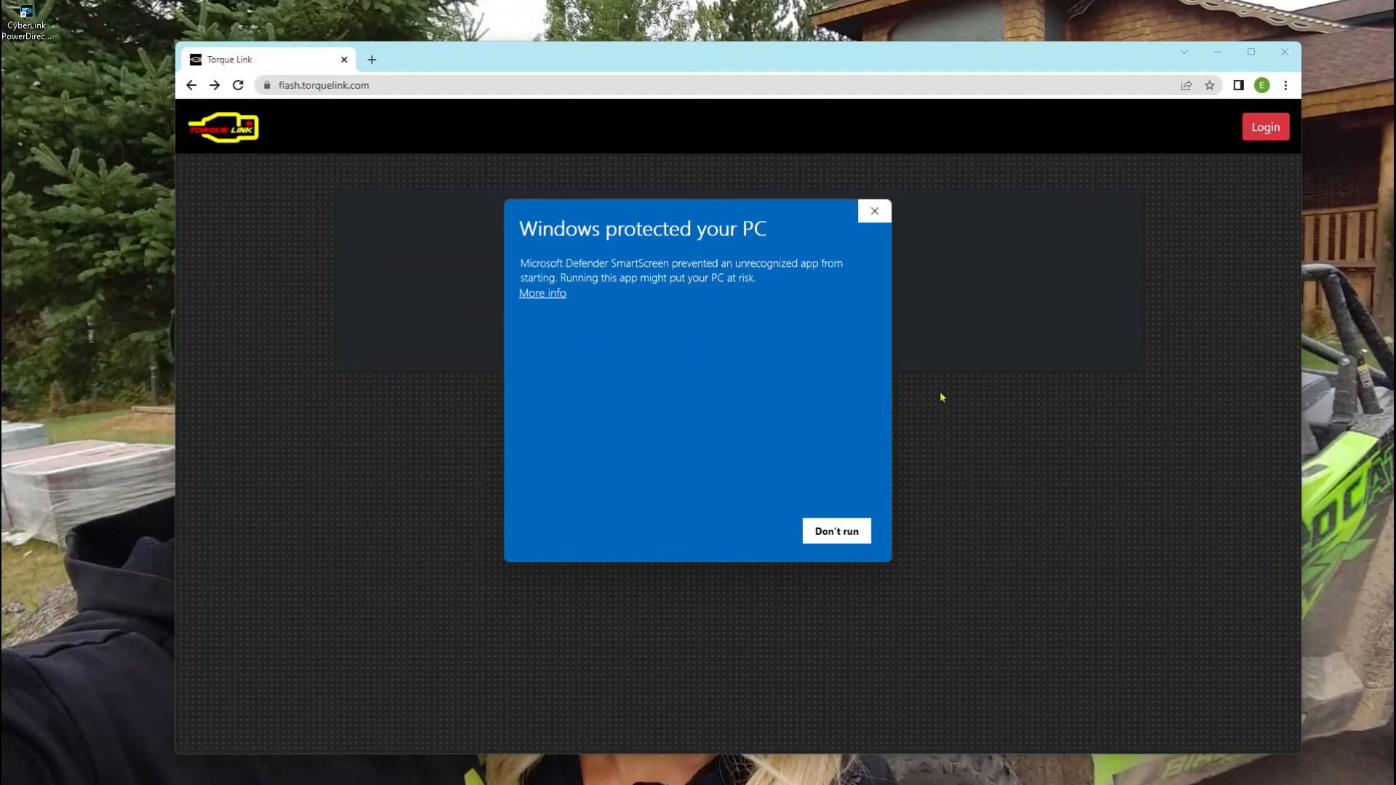
mouse_move(913, 378)
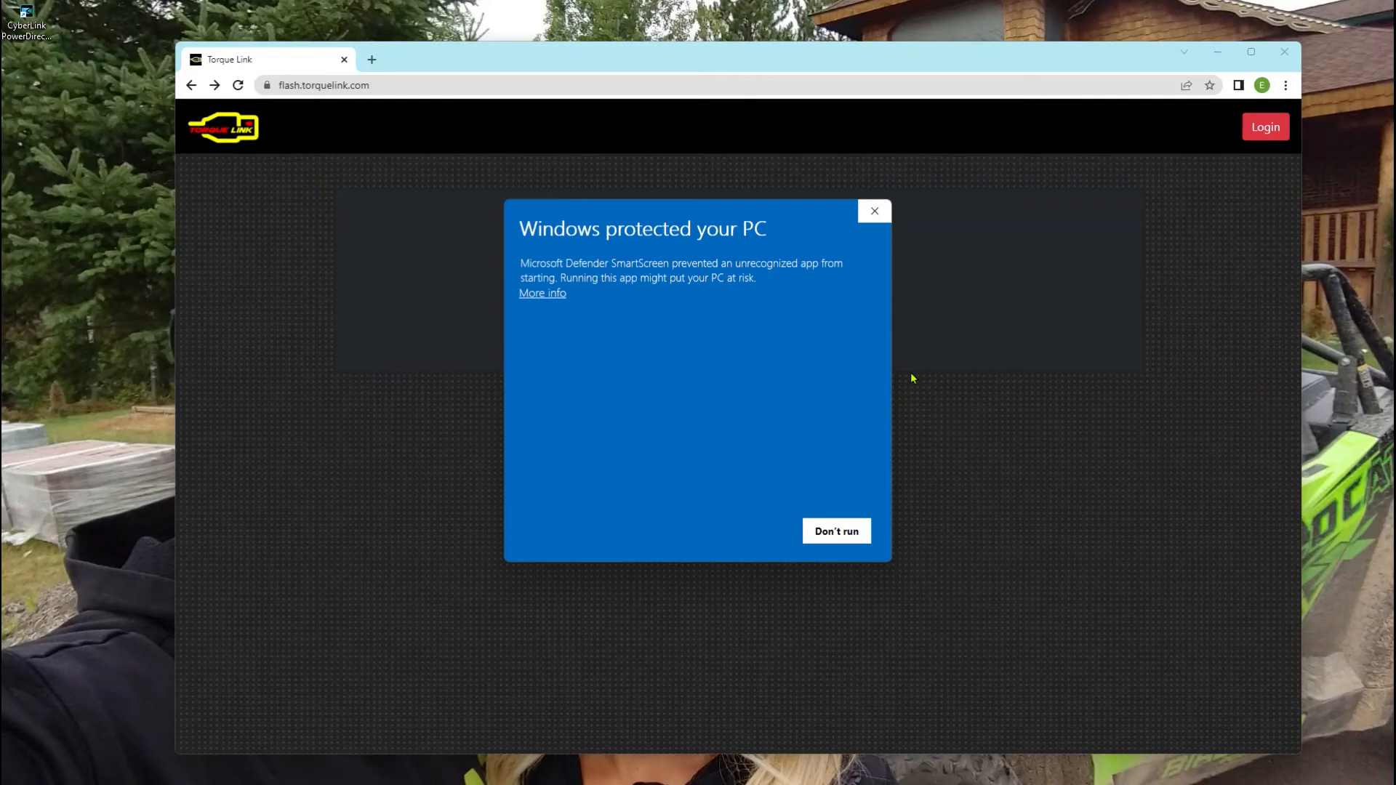
mouse_move(715, 324)
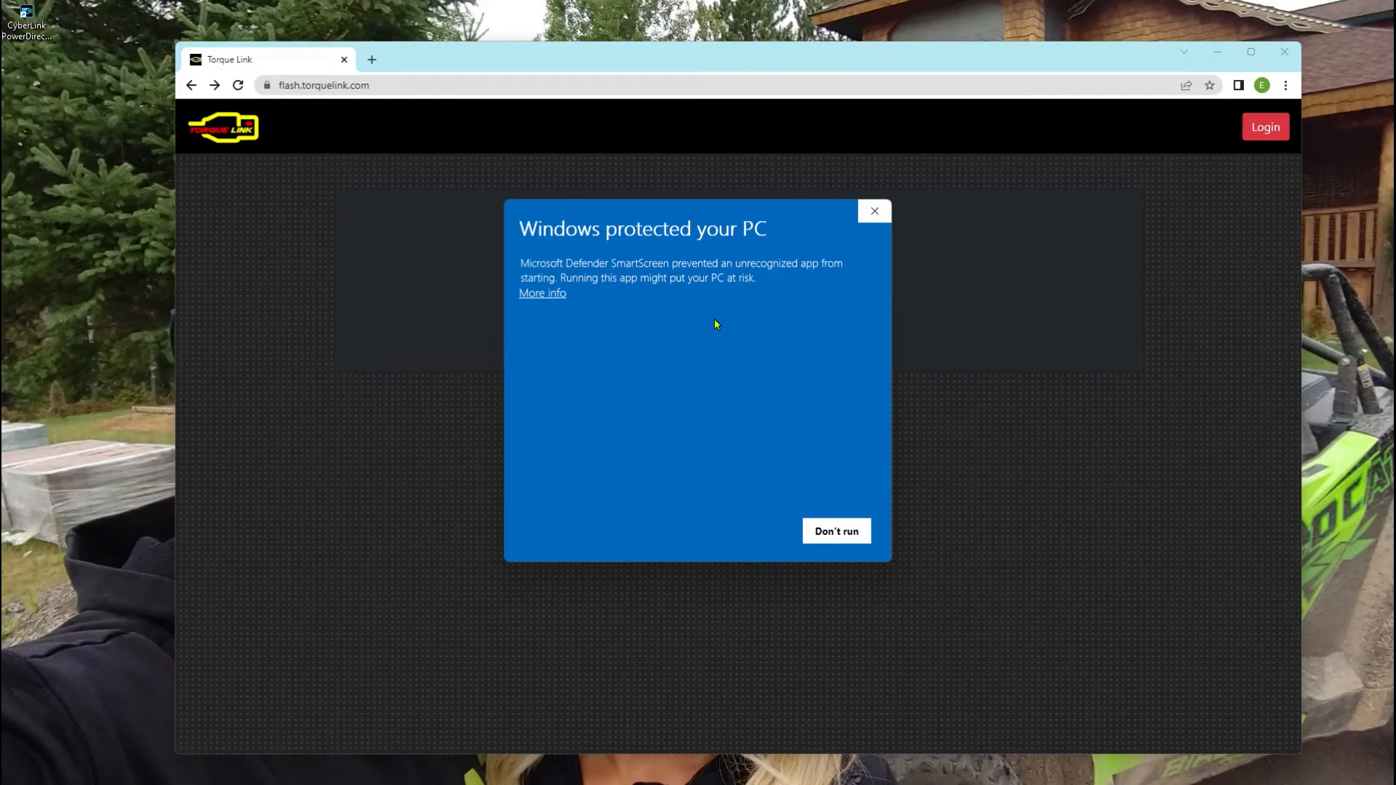
left_click(542, 293)
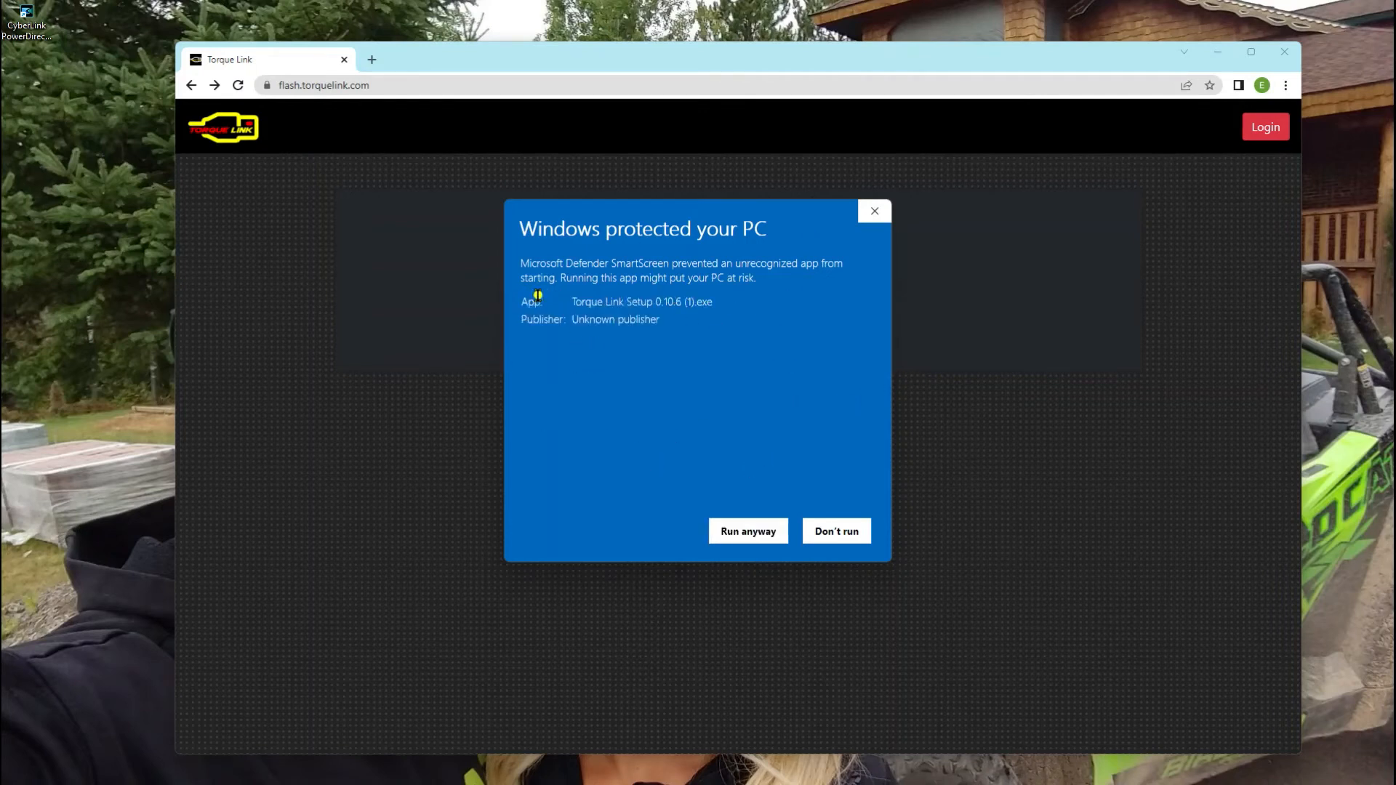
left_click(748, 531)
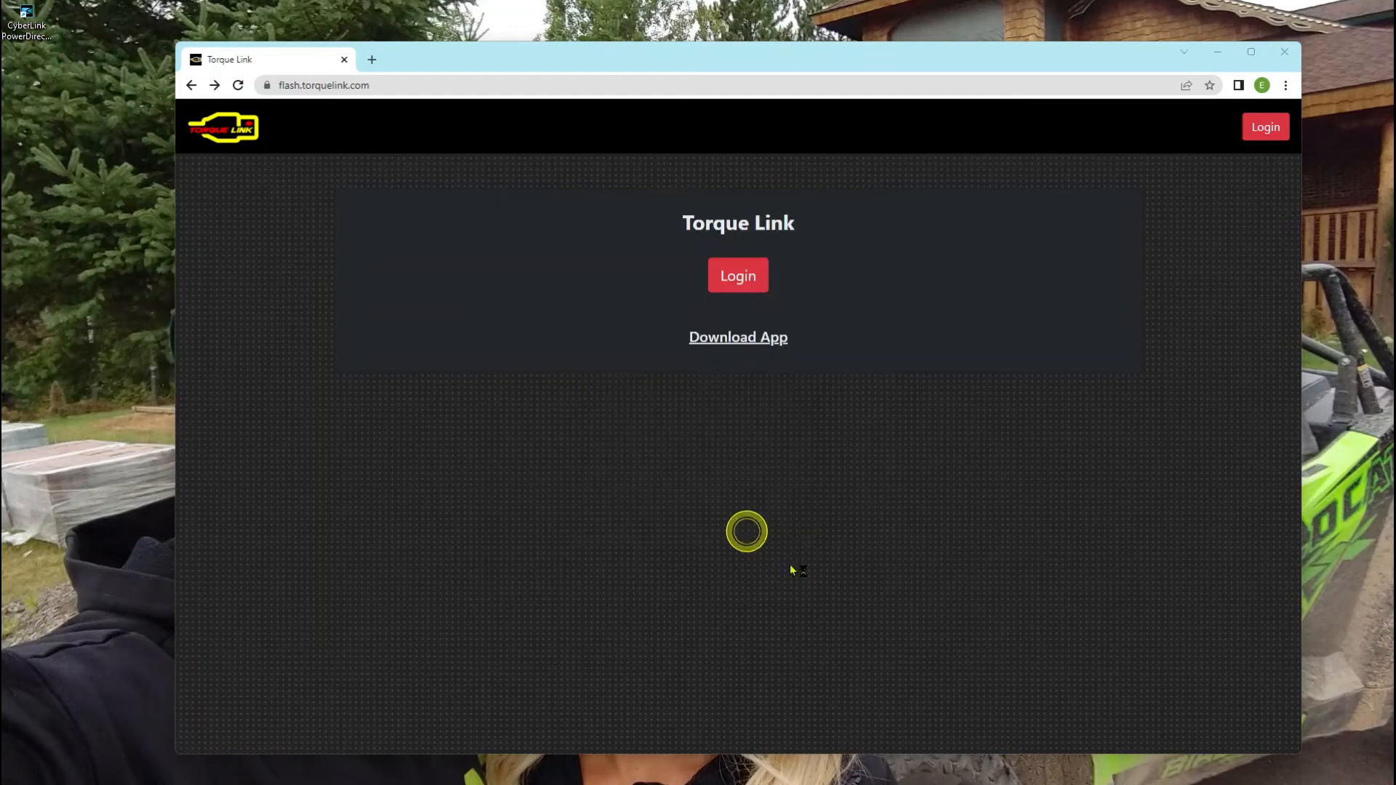
left_click(738, 336)
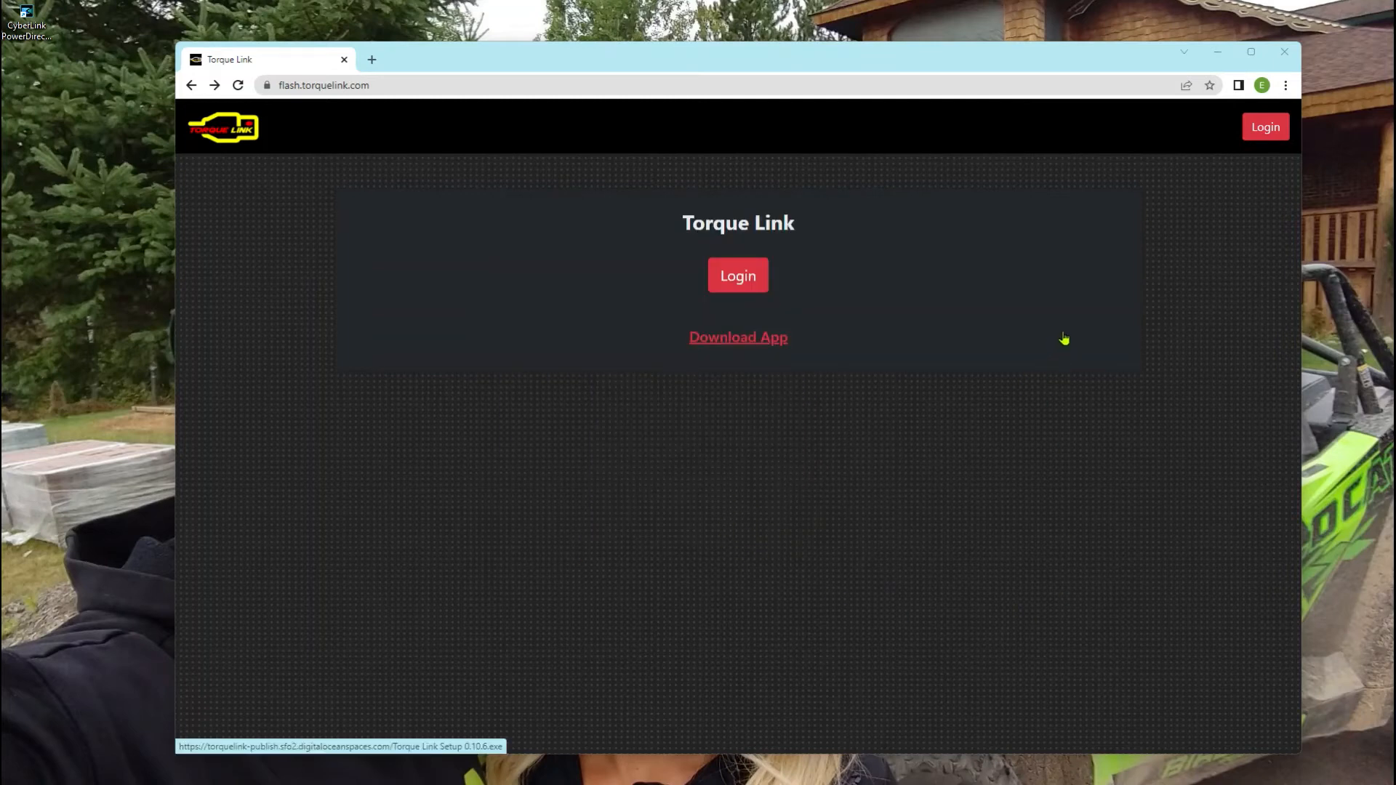
left_click(738, 336)
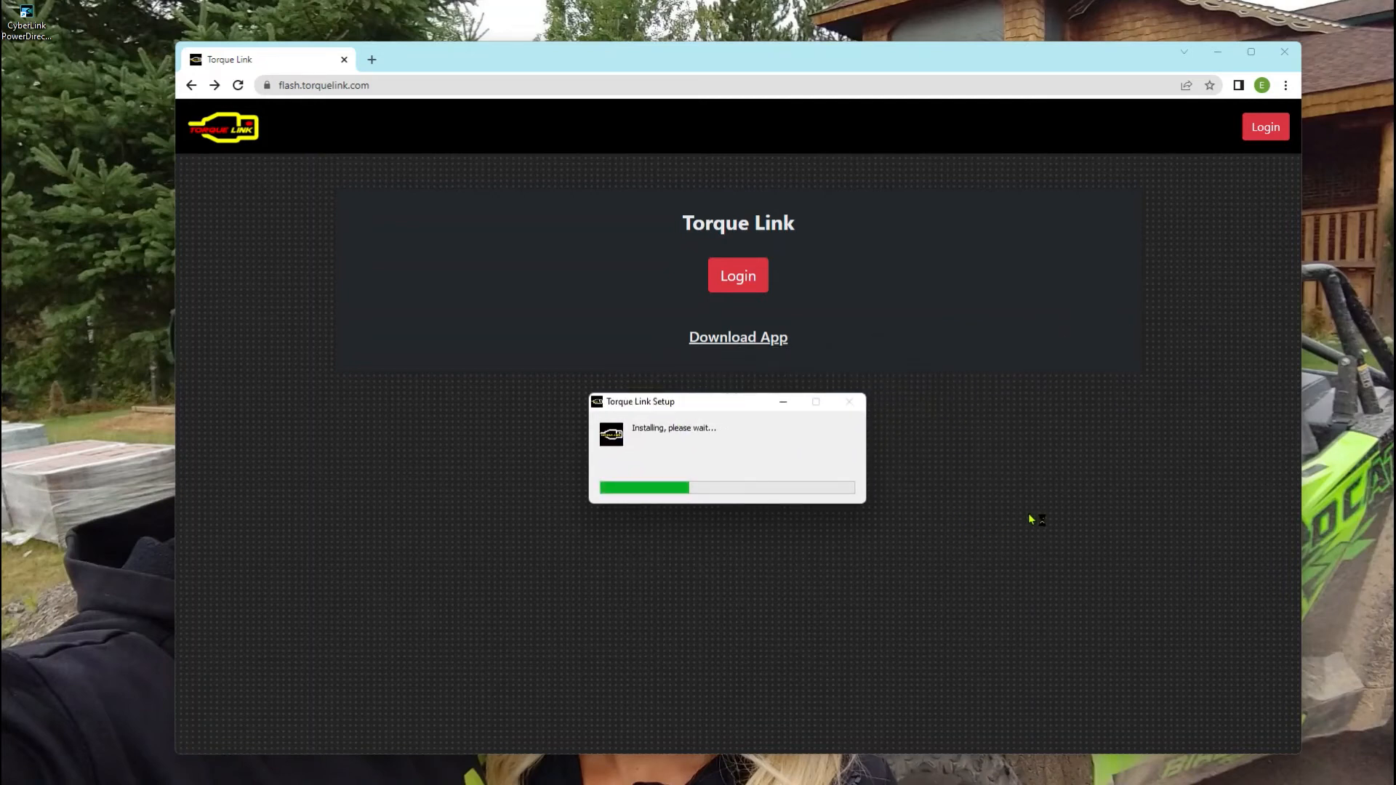
mouse_move(1030, 520)
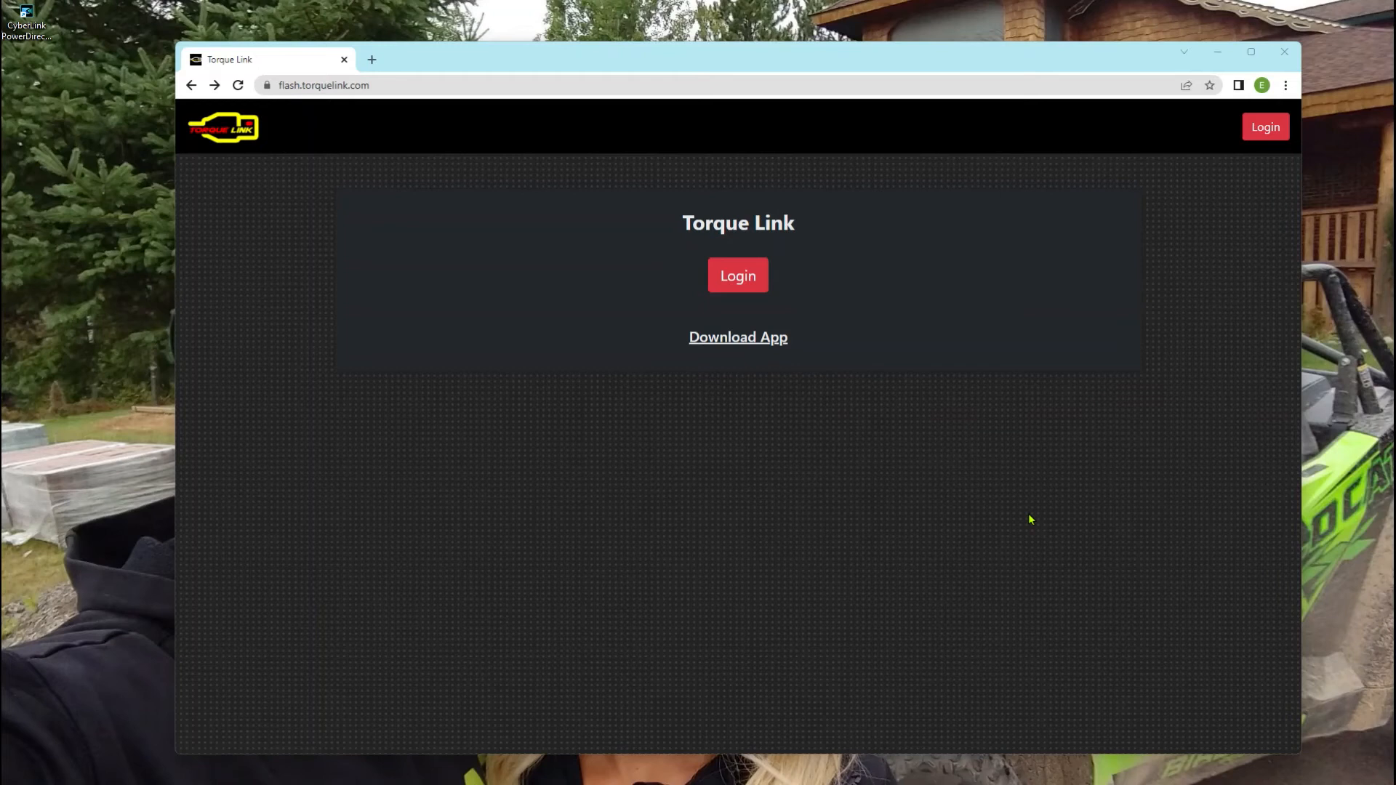
mouse_move(1130, 191)
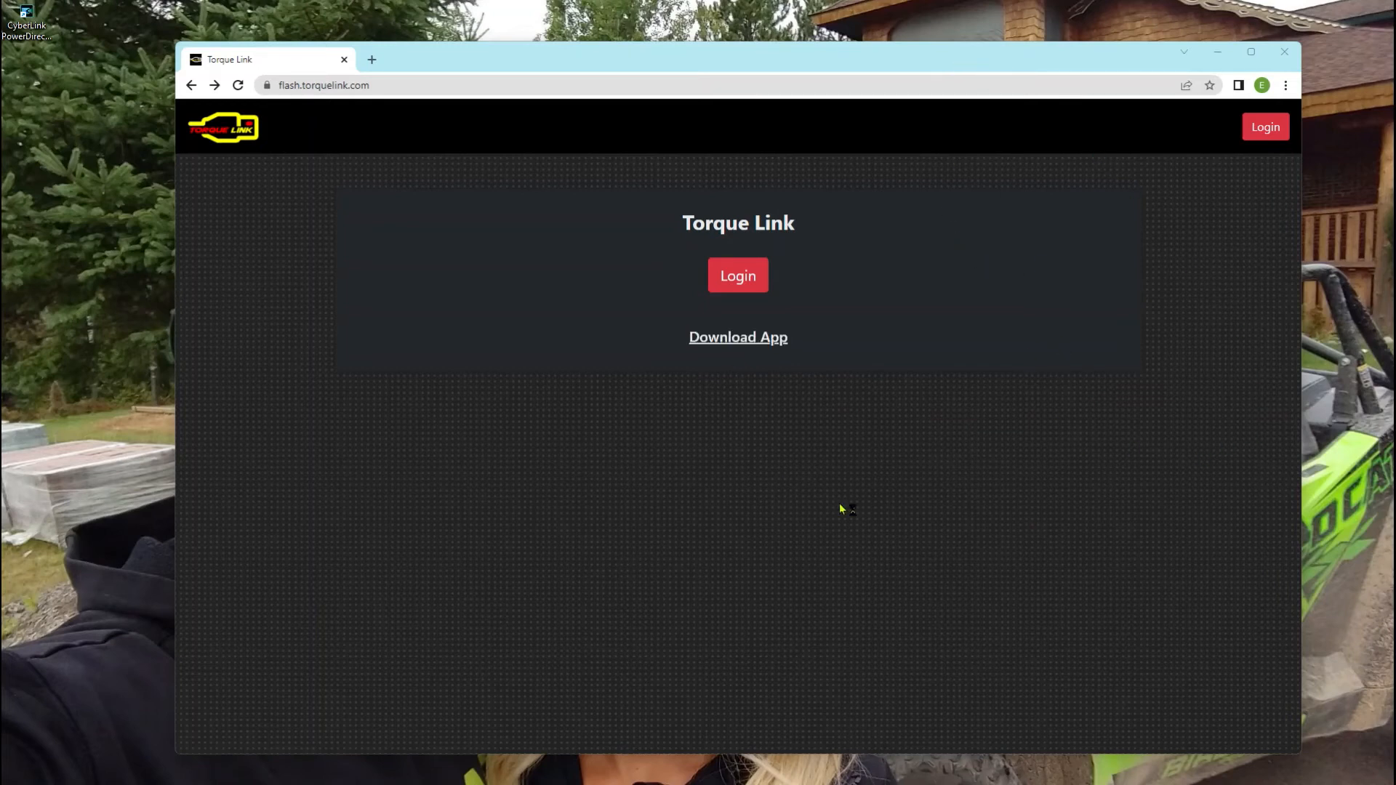
mouse_move(796, 60)
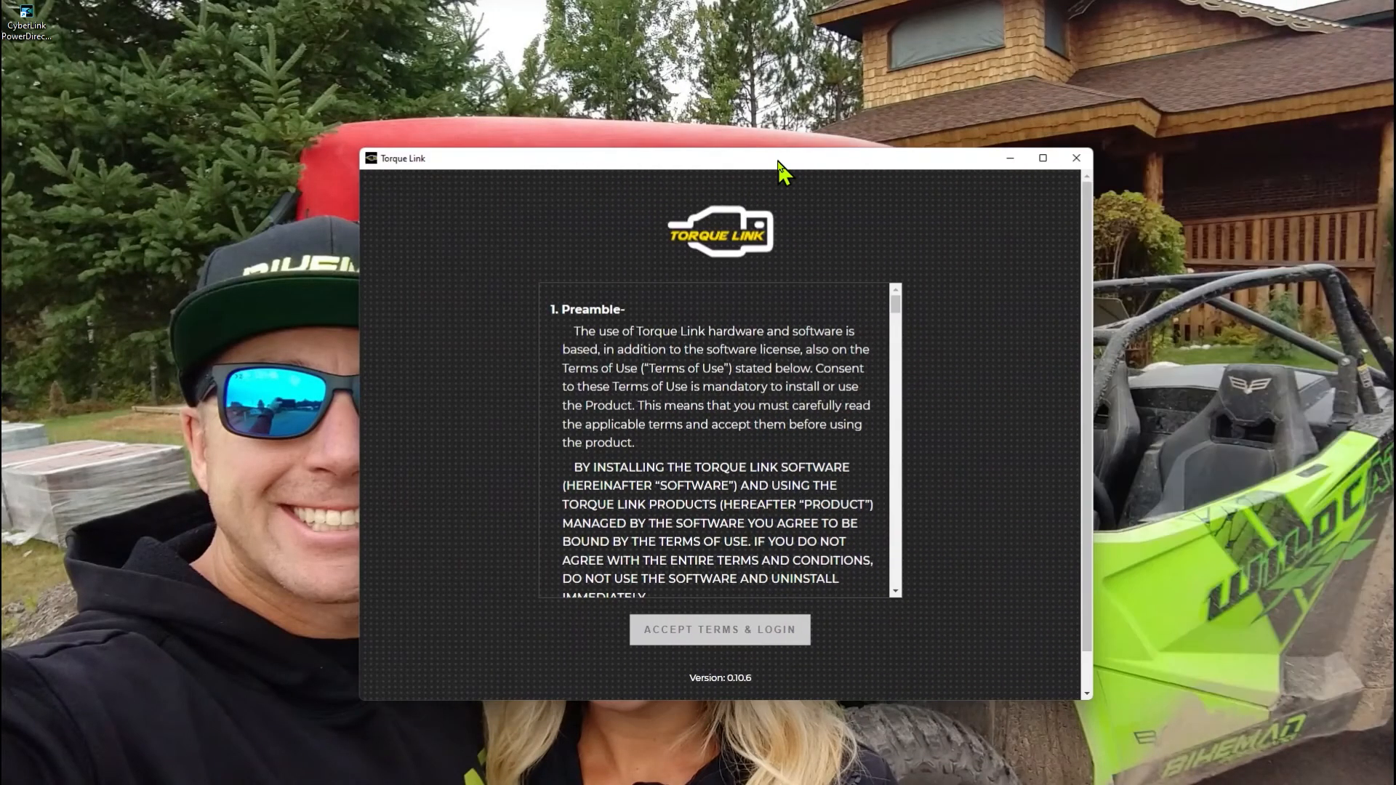
Scroll through the terms of use and accept them with Accept Terms & Login.
left_click_drag(781, 159, 849, 131)
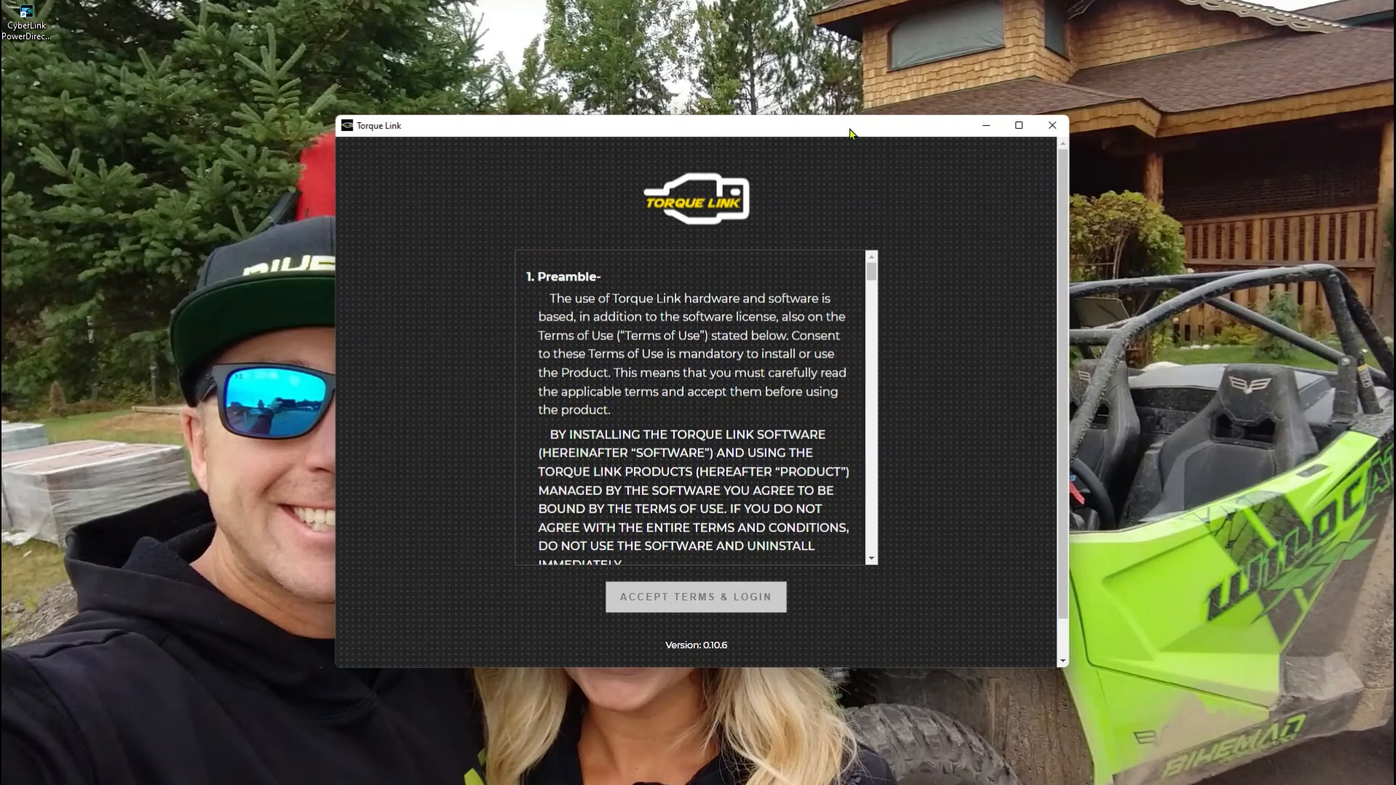
mouse_move(738, 210)
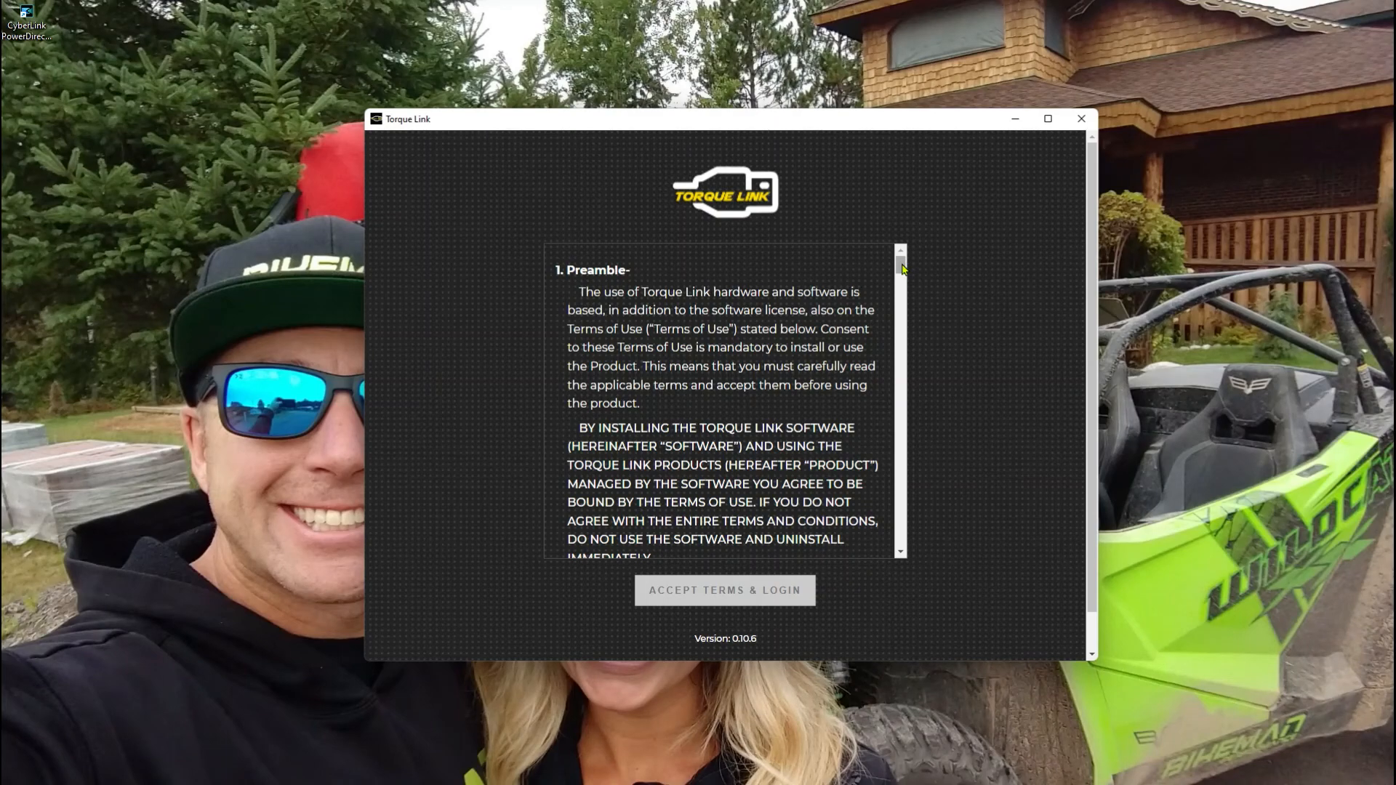
scroll("down", 3)
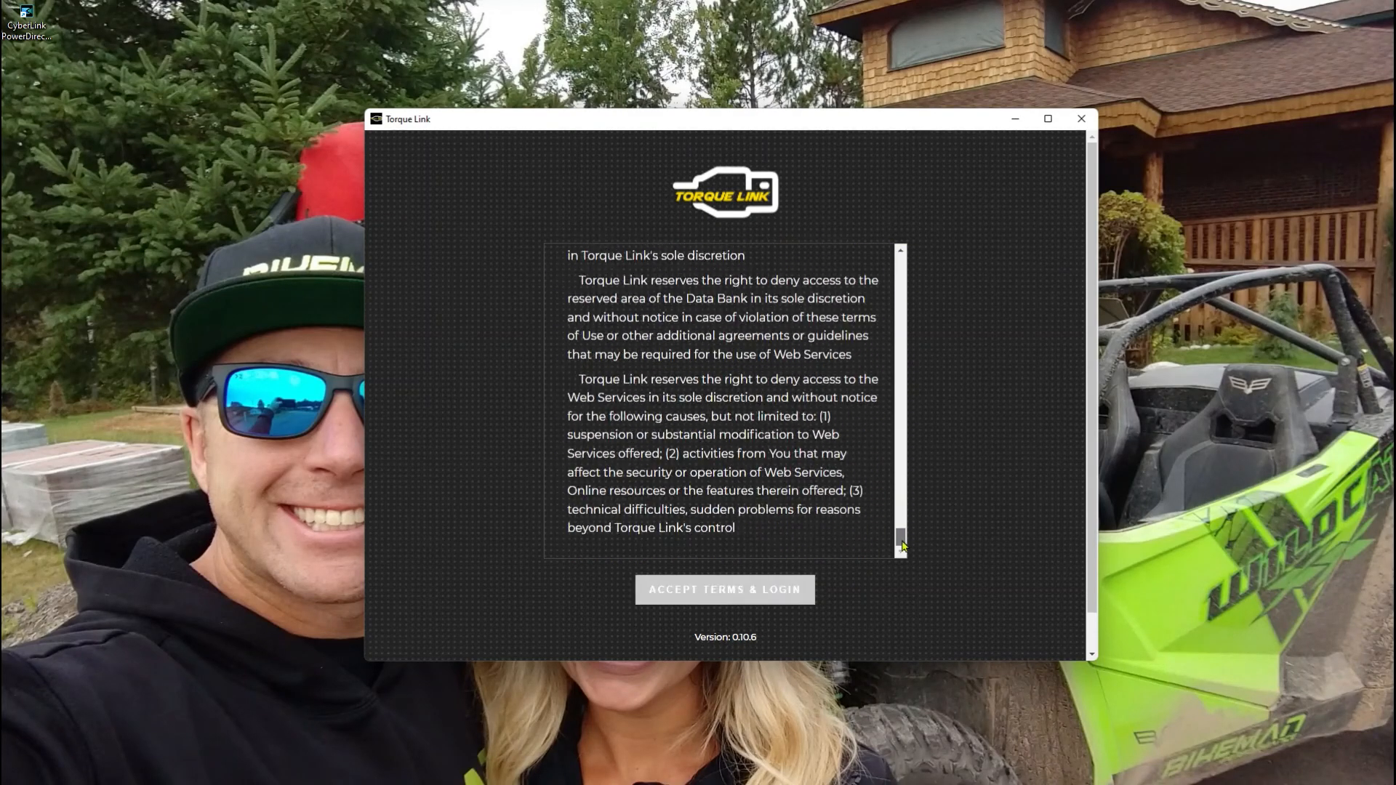
left_click(699, 591)
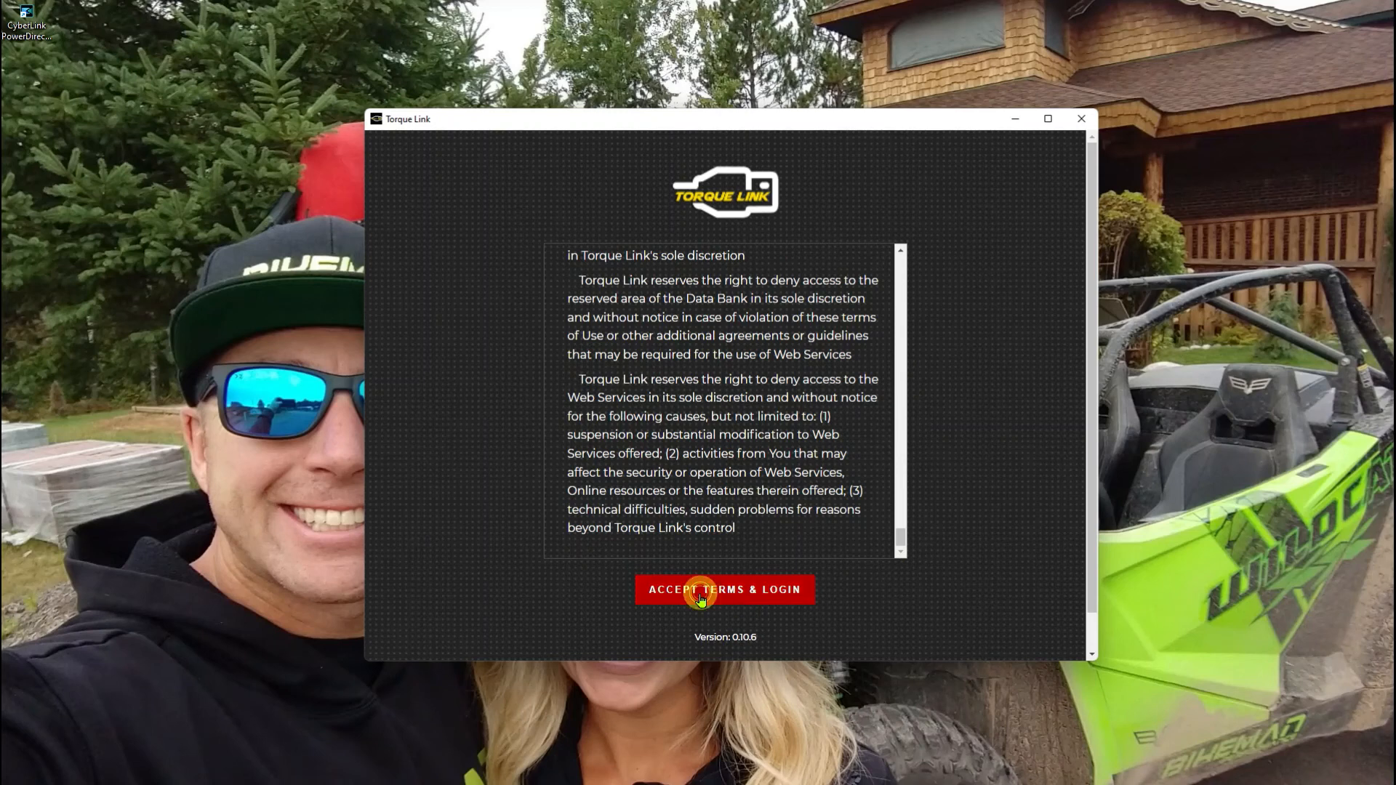
left_click(700, 590)
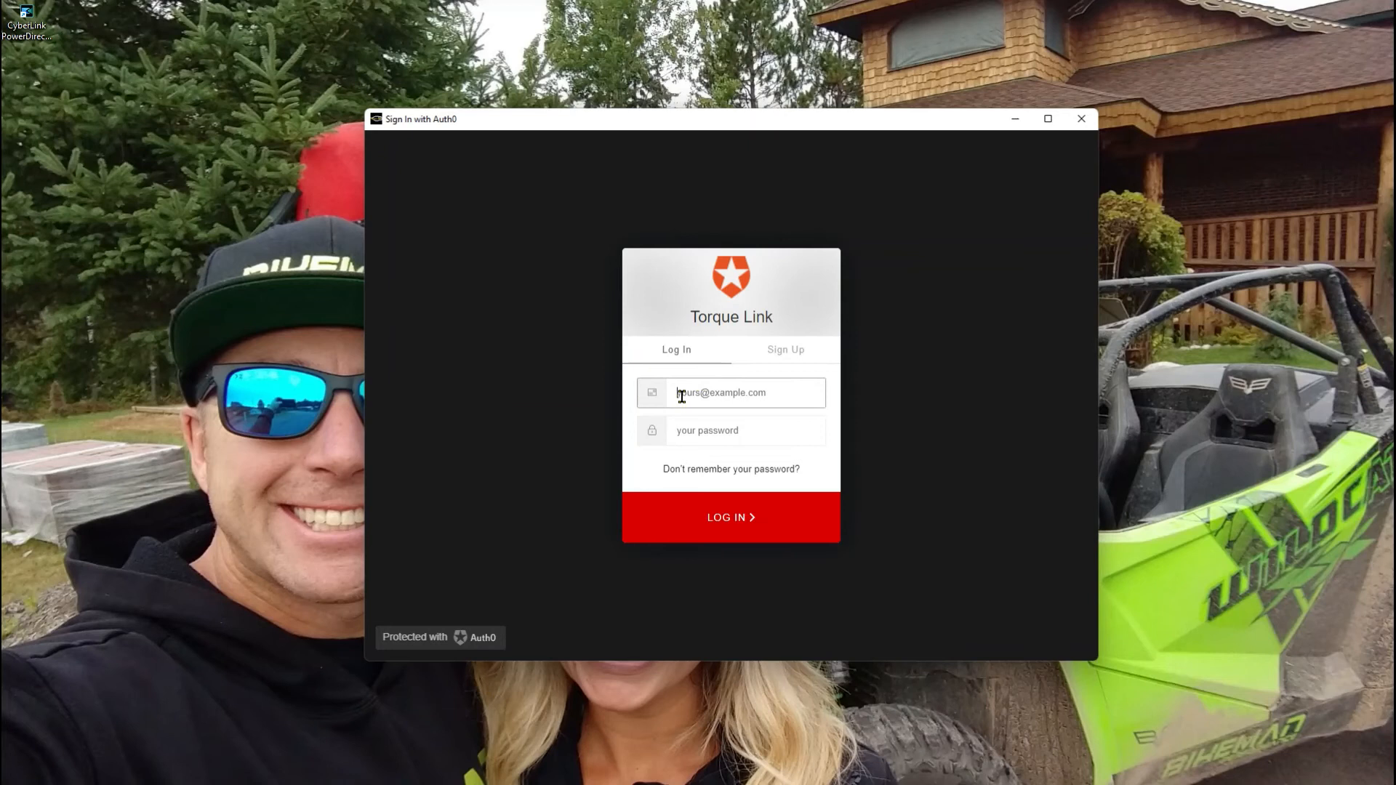
left_click(746, 393)
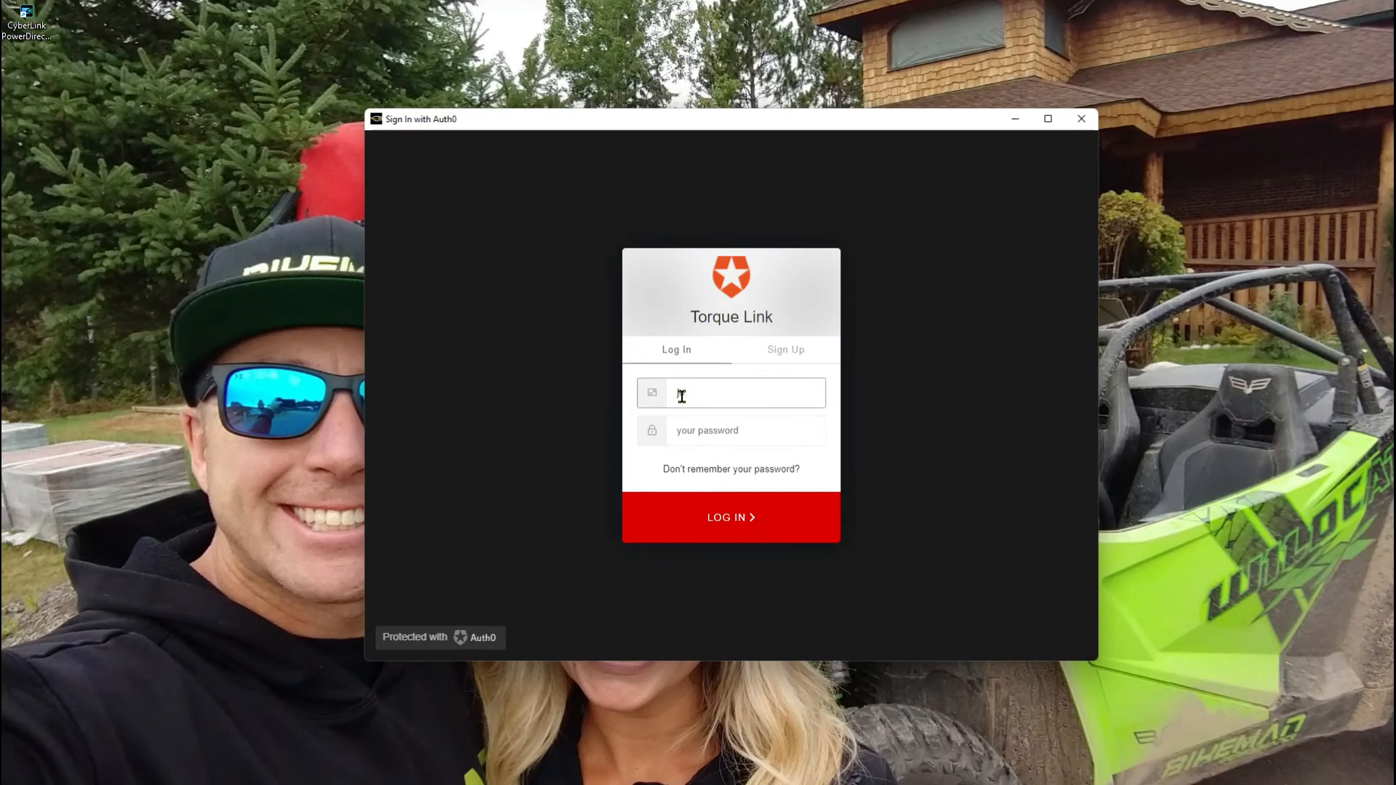
left_click(730, 393)
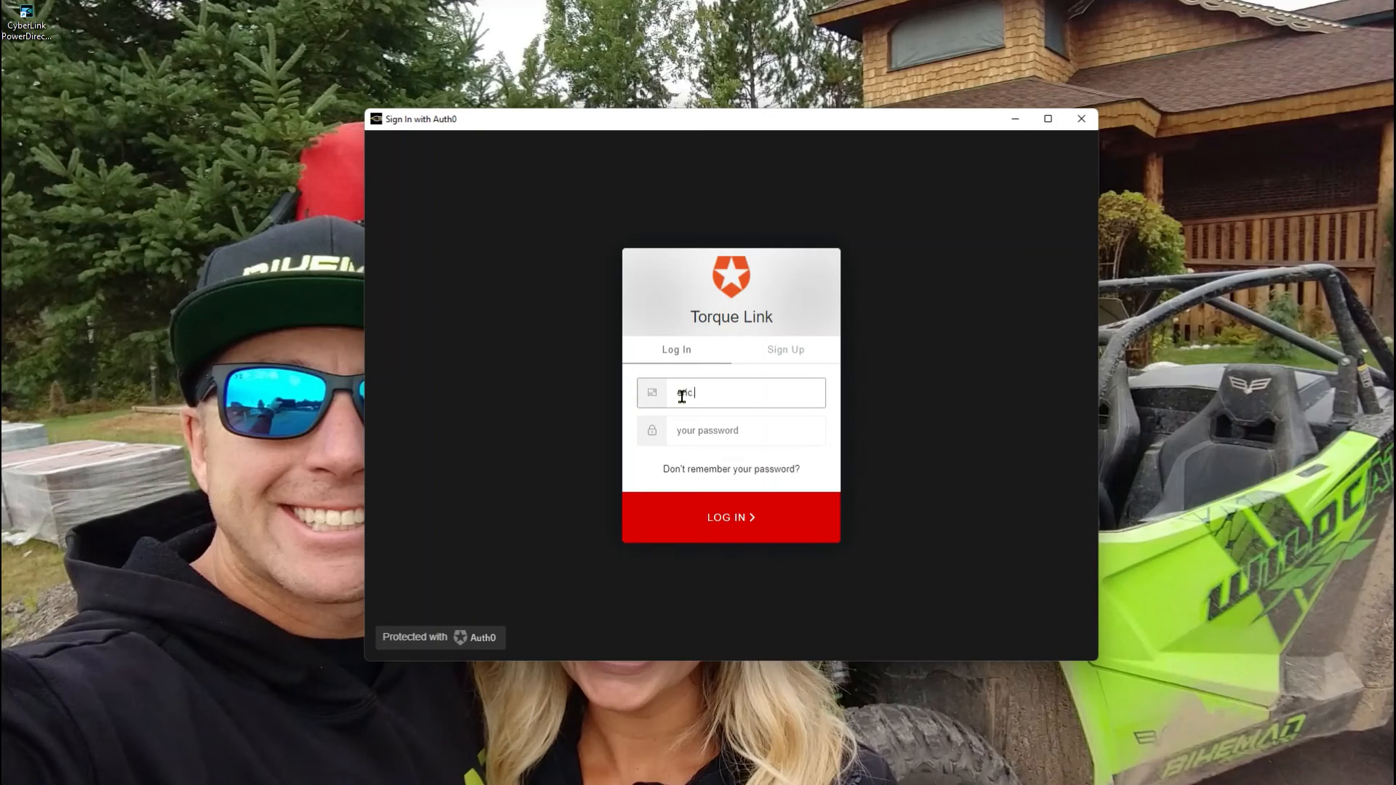
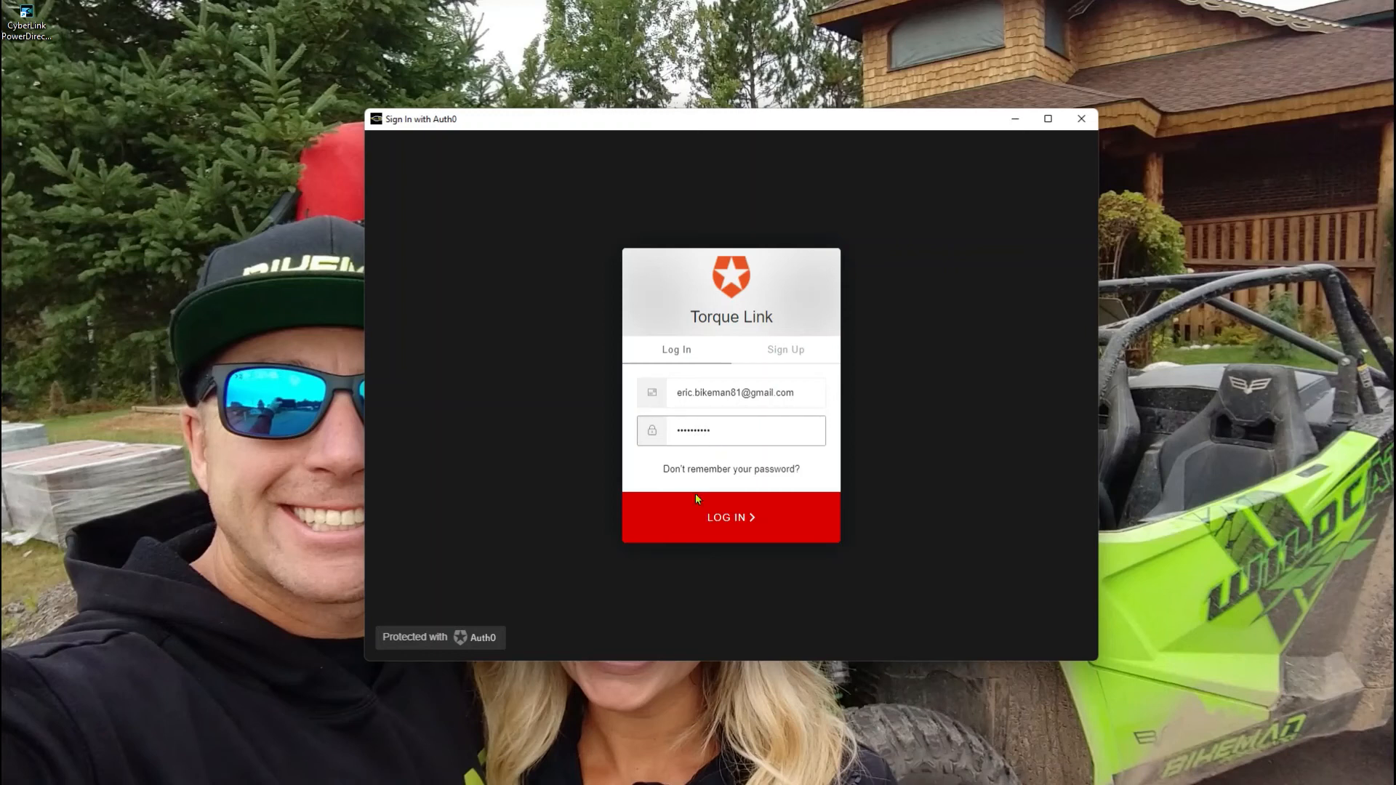
left_click(731, 518)
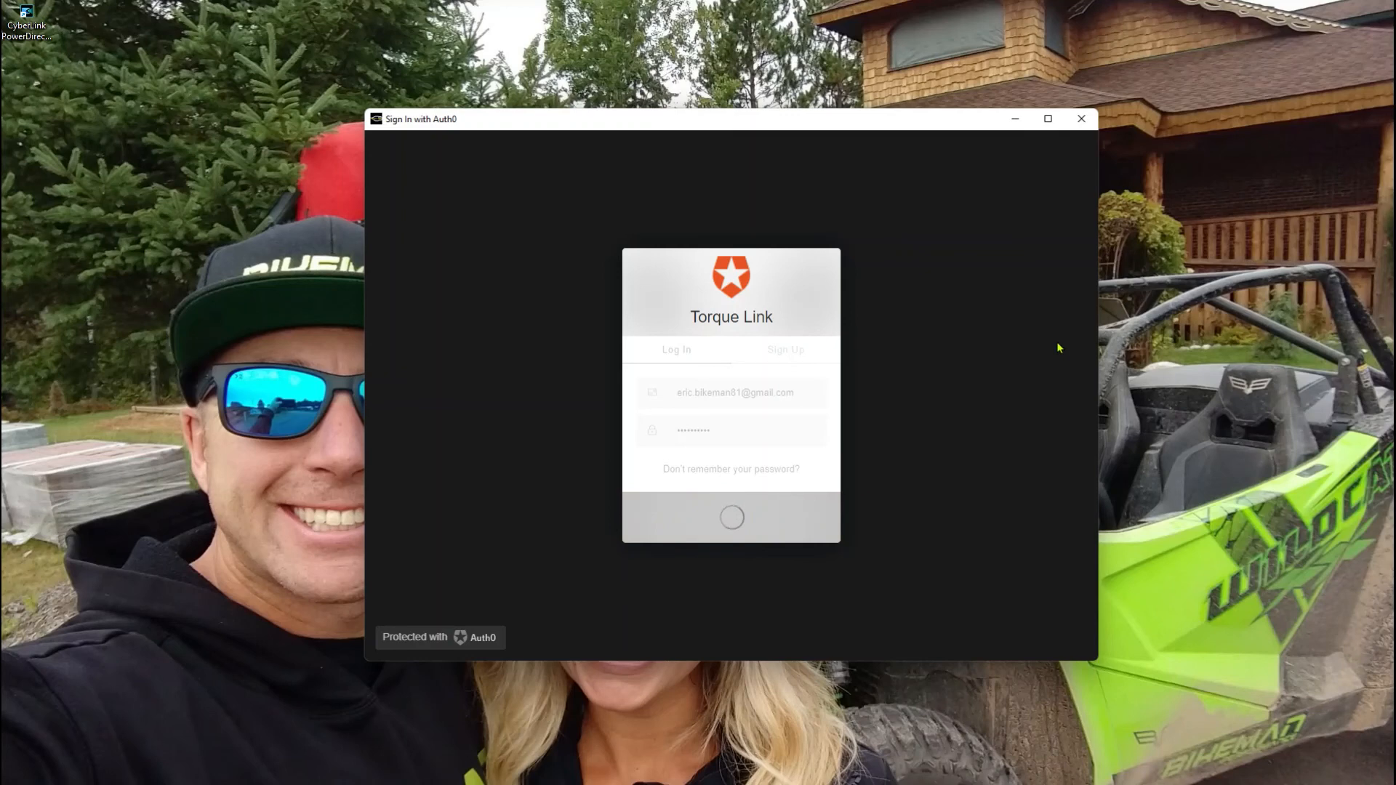
Finish logging in to reach Connect USB Adapter with no licenses found.
left_click(731, 516)
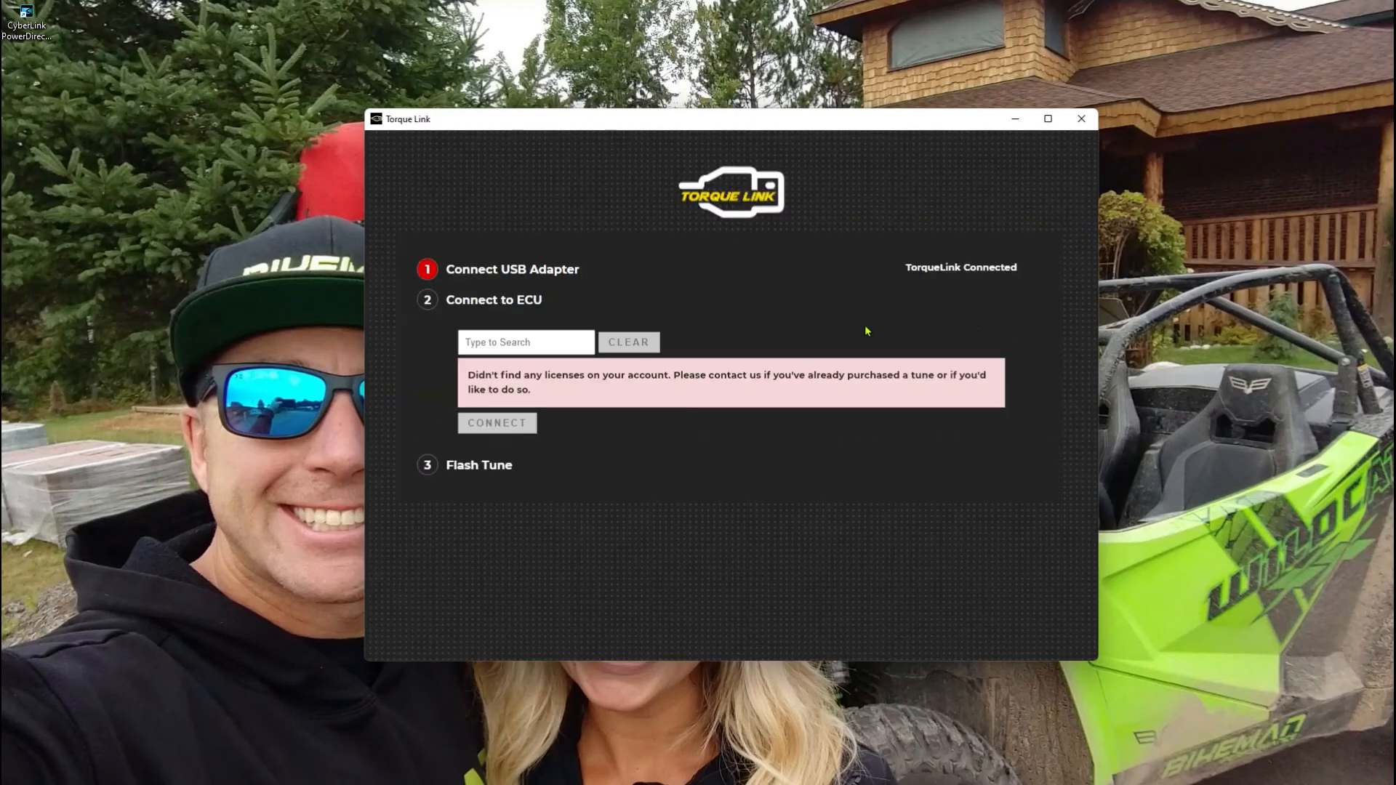
mouse_move(862, 347)
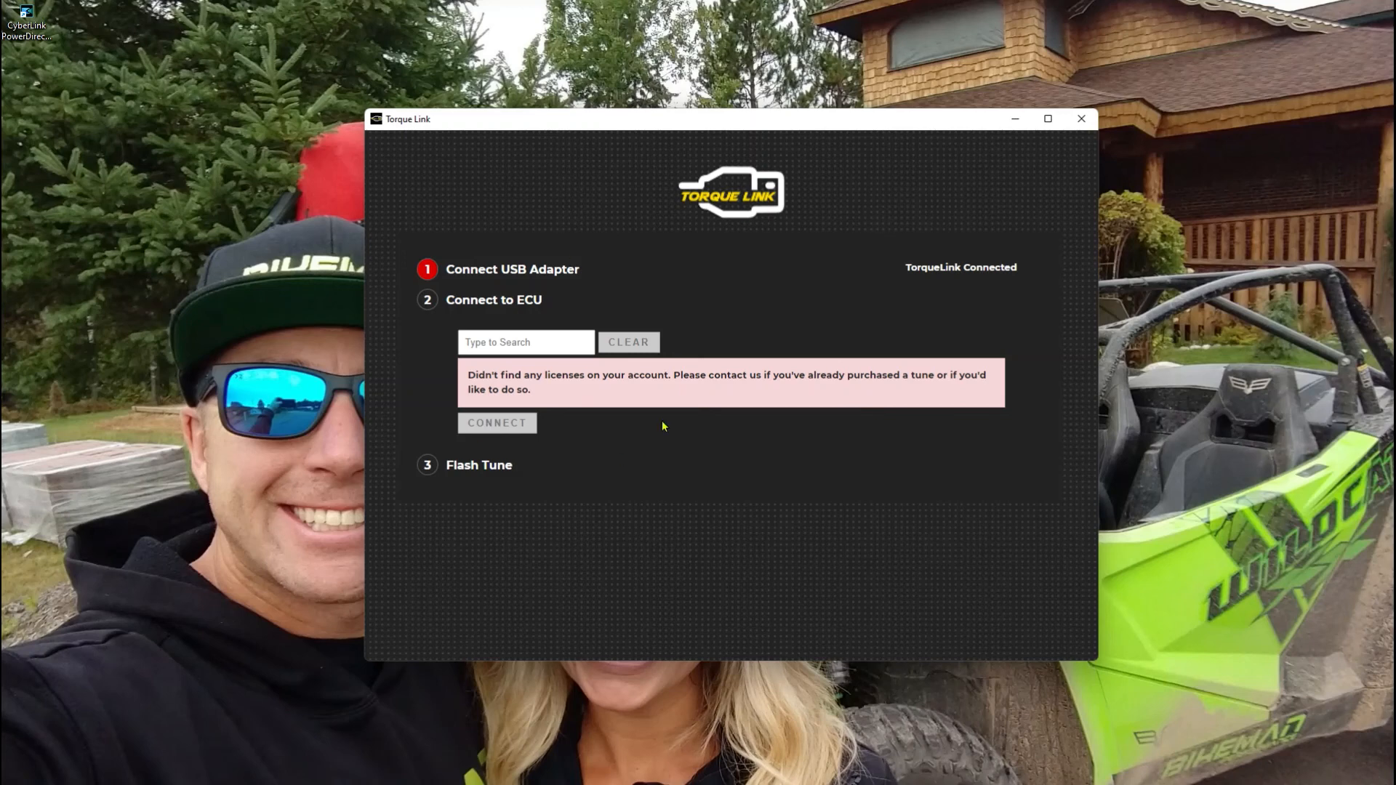
mouse_move(726, 456)
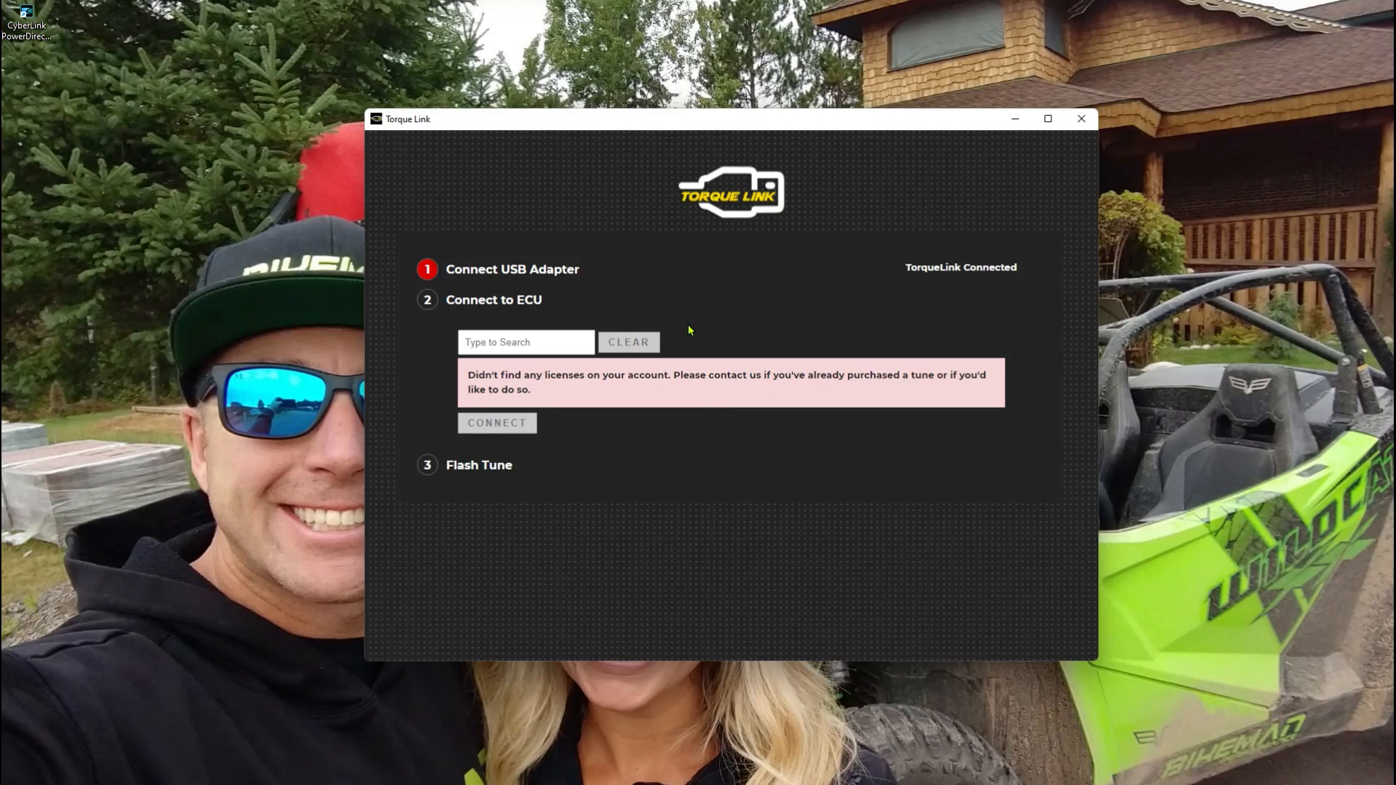
mouse_move(741, 203)
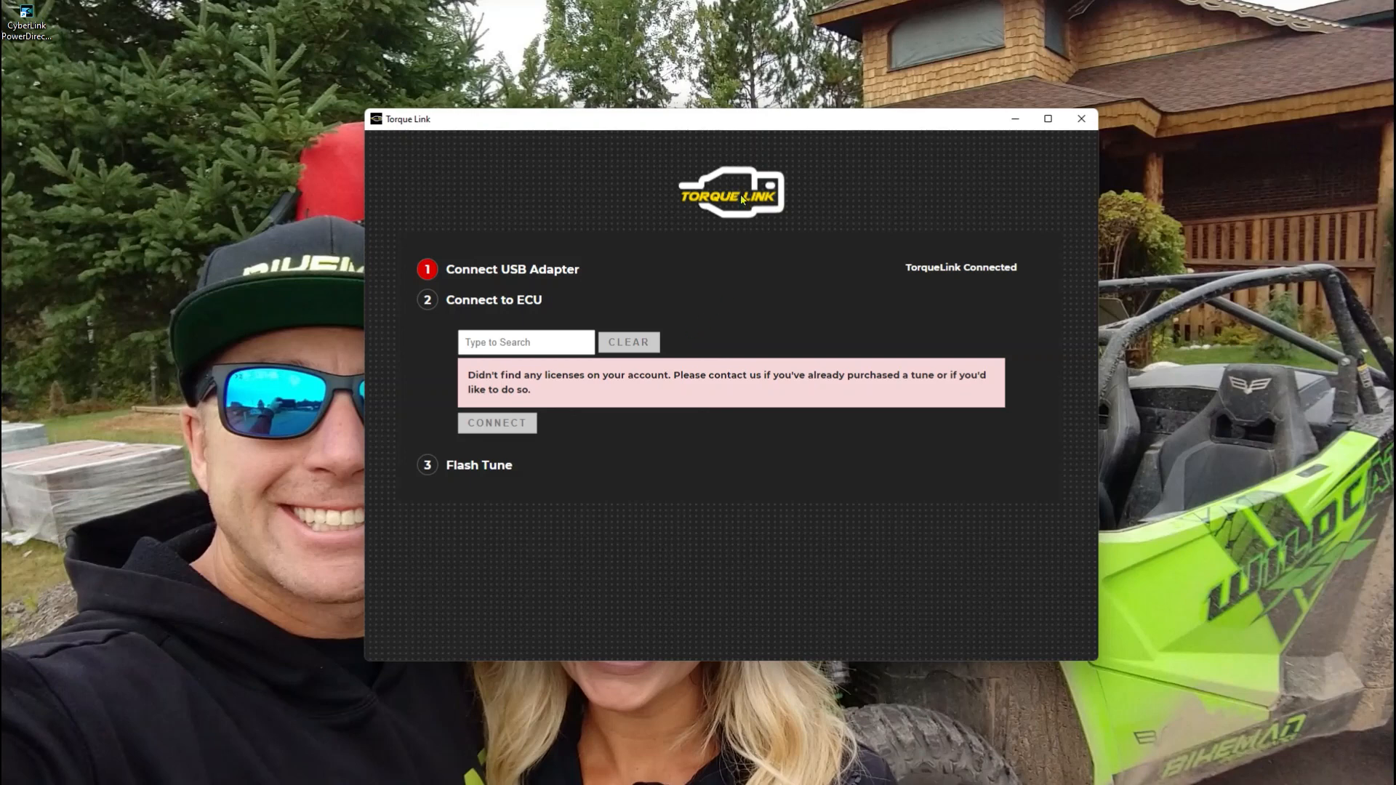